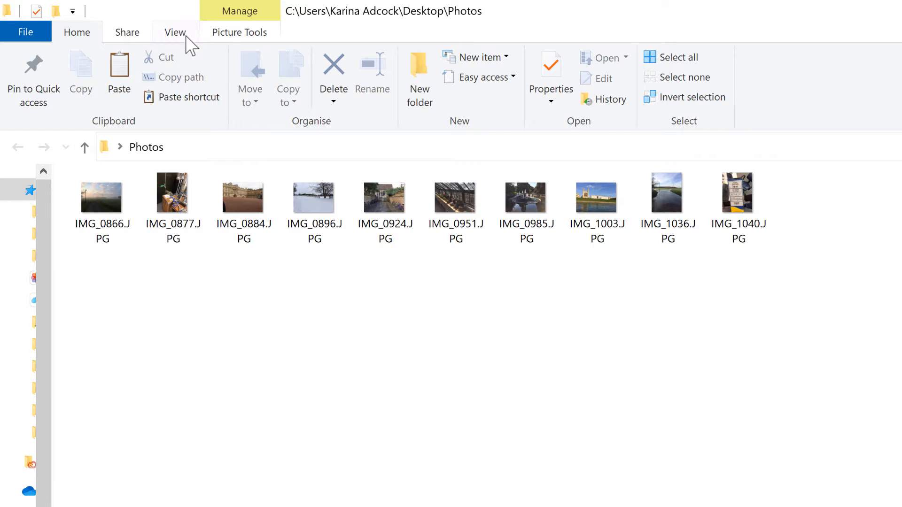
Show Photos in Details view, replacing Type, Size, Tags with Date created and Date taken columns.
left_click(175, 32)
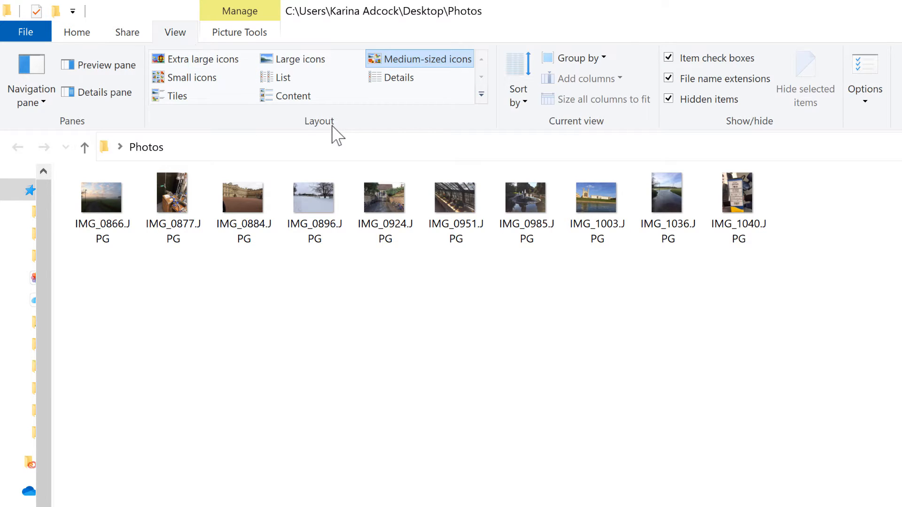
left_click(398, 77)
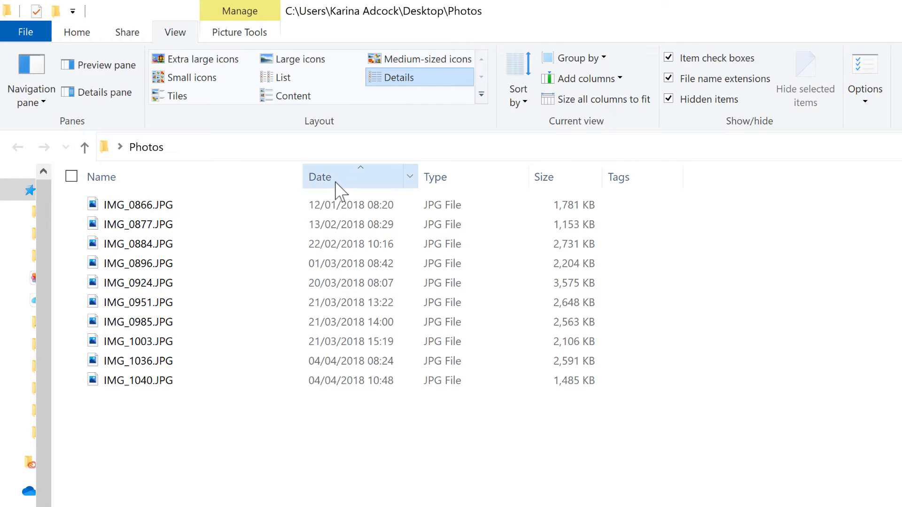
right_click(320, 177)
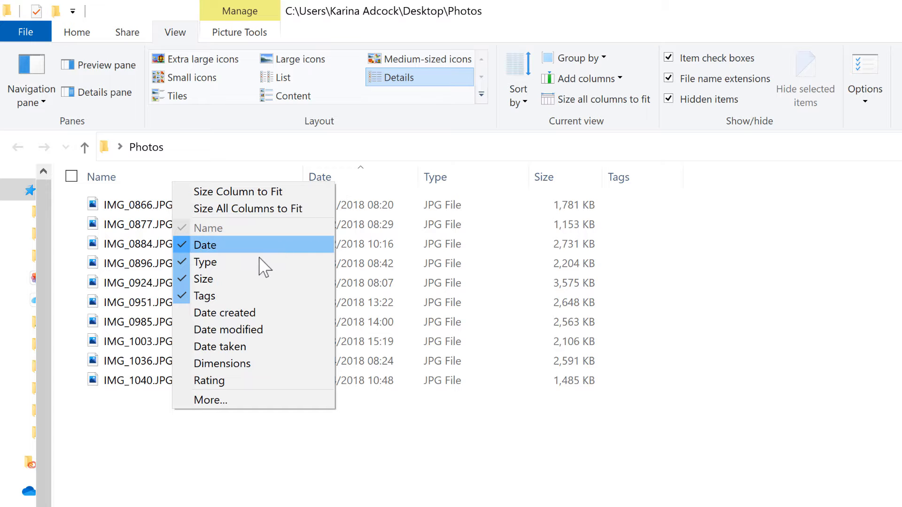
left_click(205, 262)
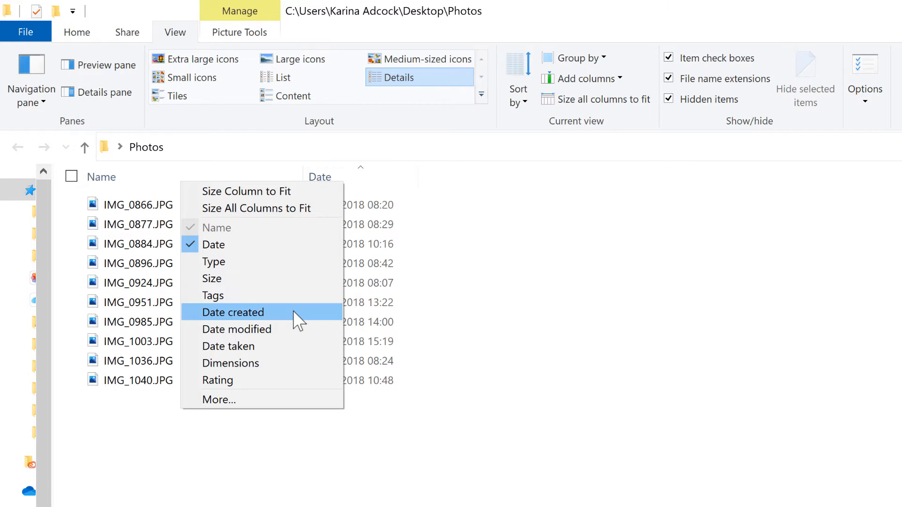
left_click(233, 313)
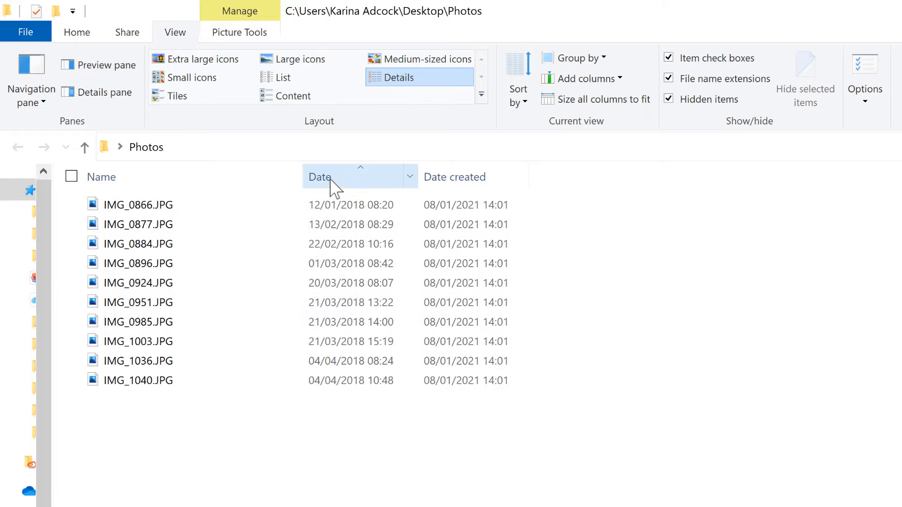
right_click(320, 177)
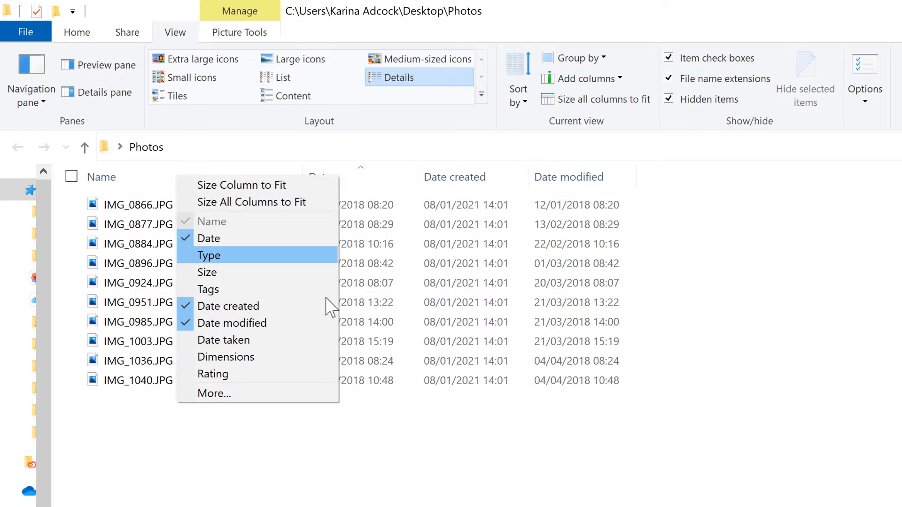
left_click(223, 340)
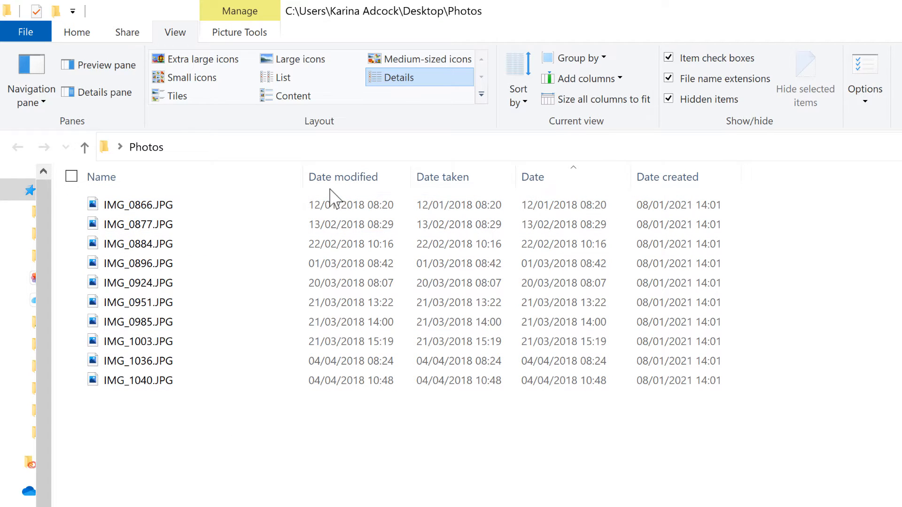
left_click(138, 205)
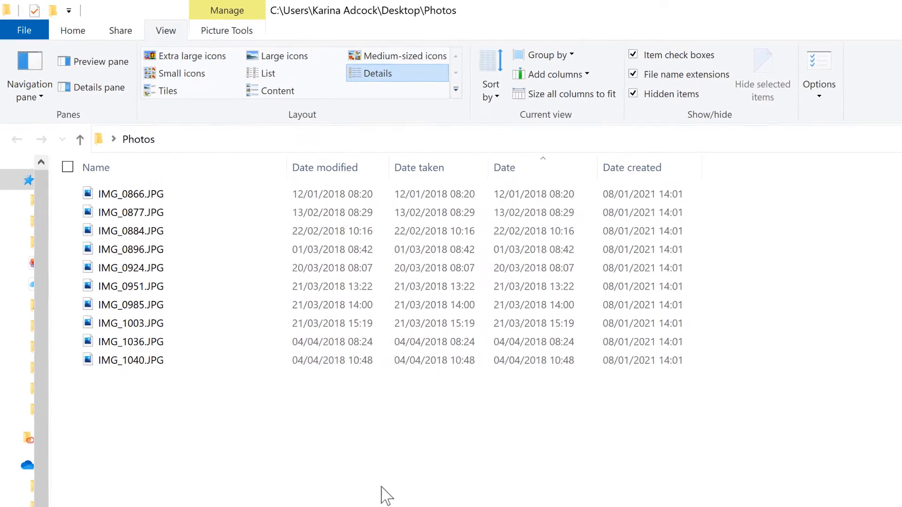
Launch 'Open PowerShell window here' from the Photos folder's Shift+right-click menu.
key("shift")
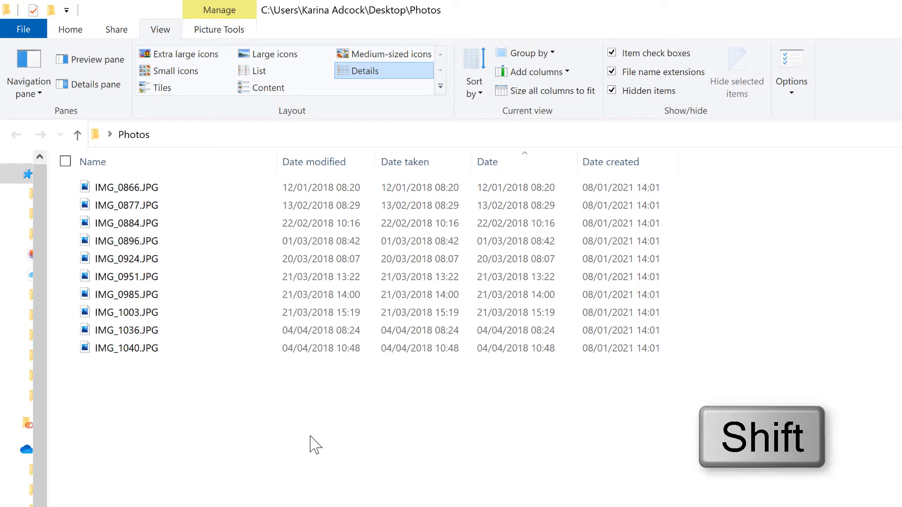
right_click(315, 443)
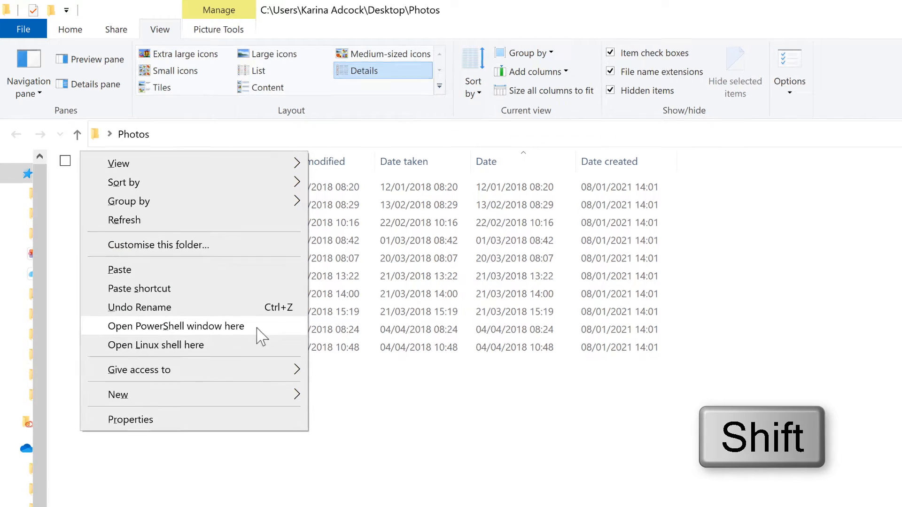
left_click(176, 326)
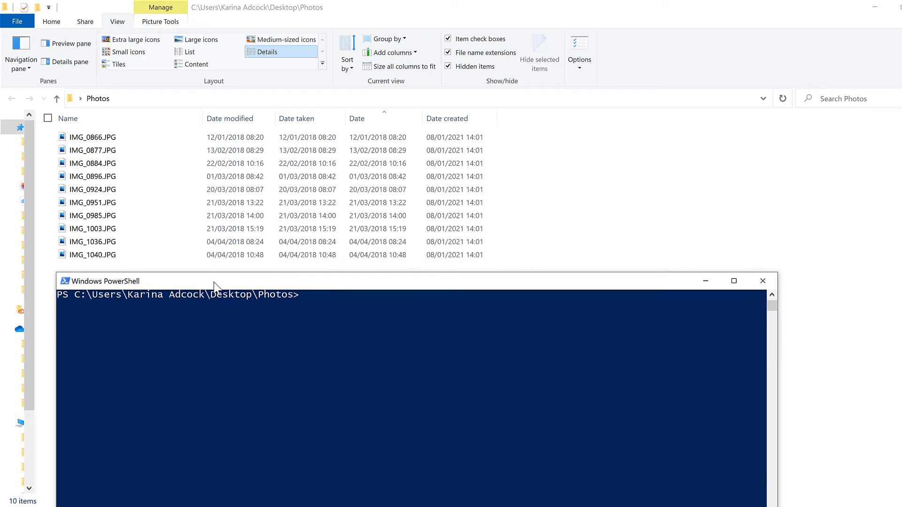
Run Get-ChildItem to list the ten photos with last-write times, sizes and names.
type("Get-C")
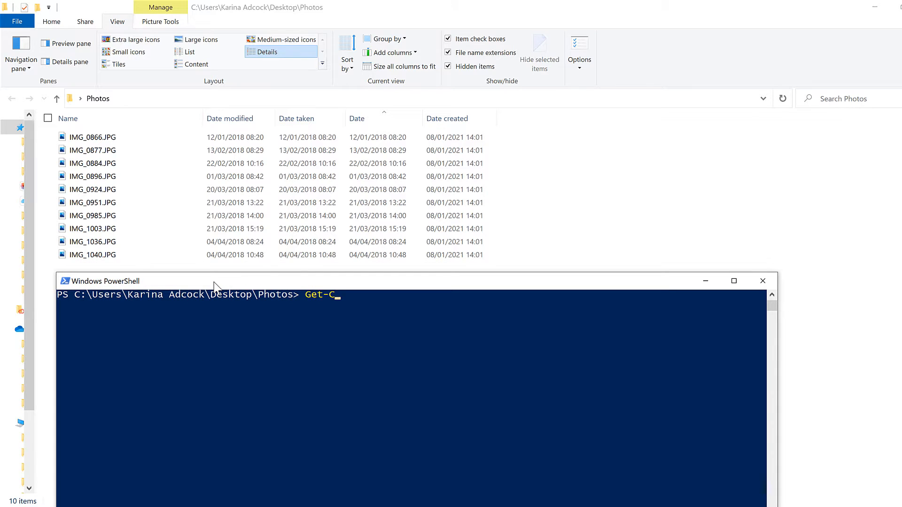
type("hildItem")
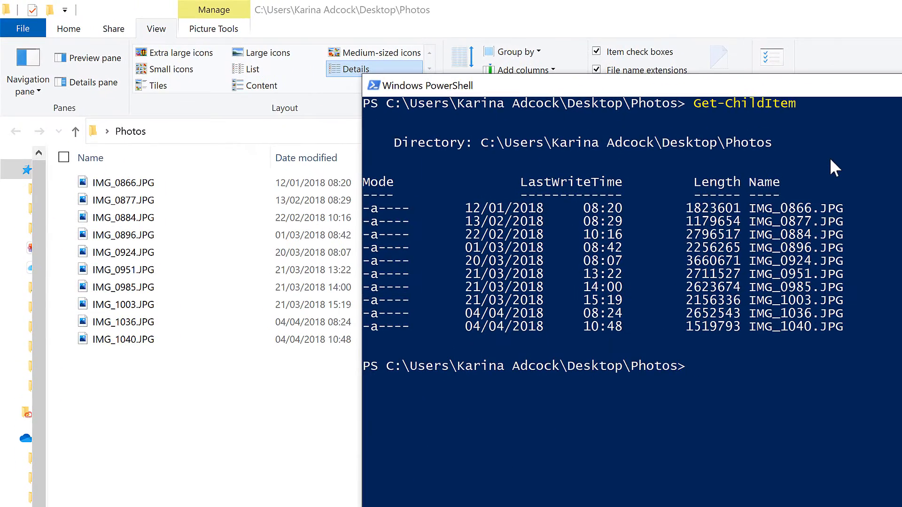
mouse_move(787, 211)
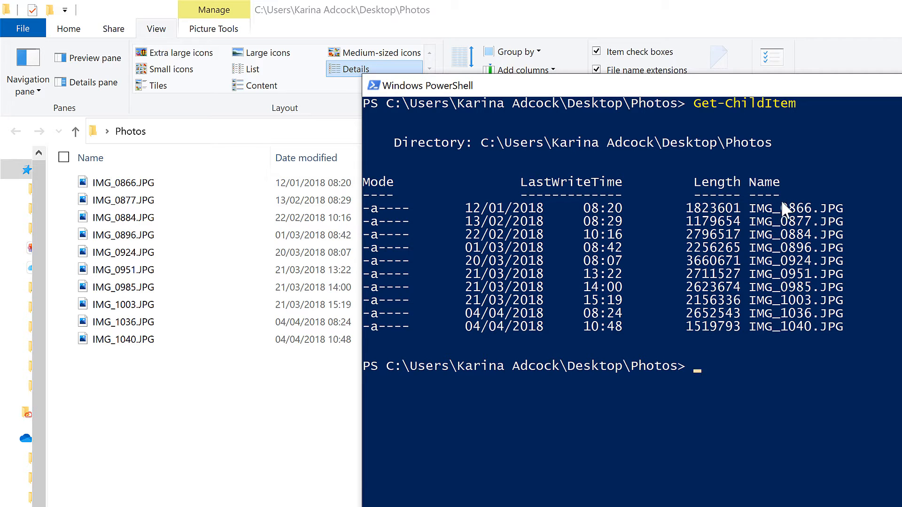
mouse_move(423, 261)
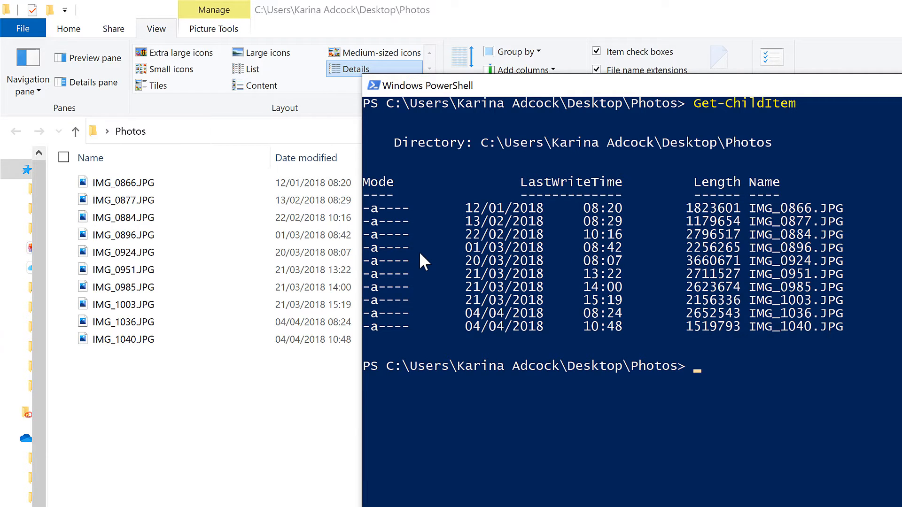
mouse_move(578, 202)
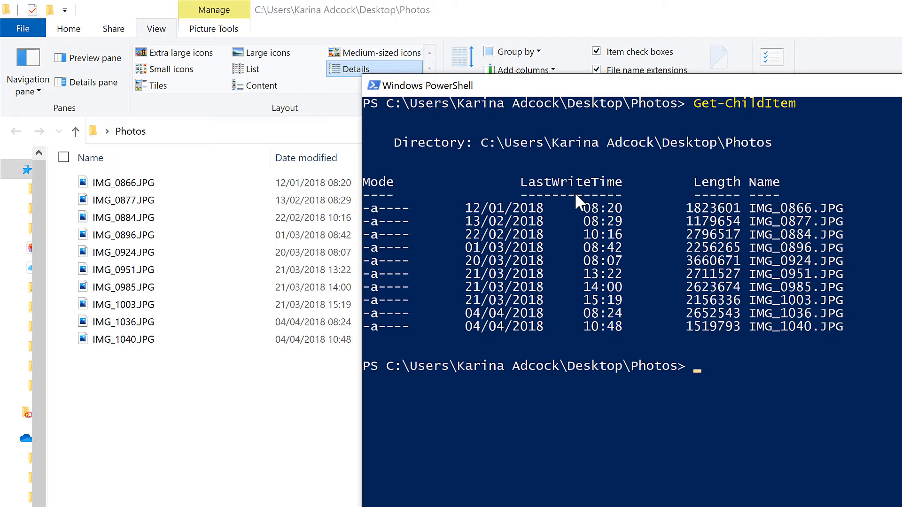
mouse_move(497, 230)
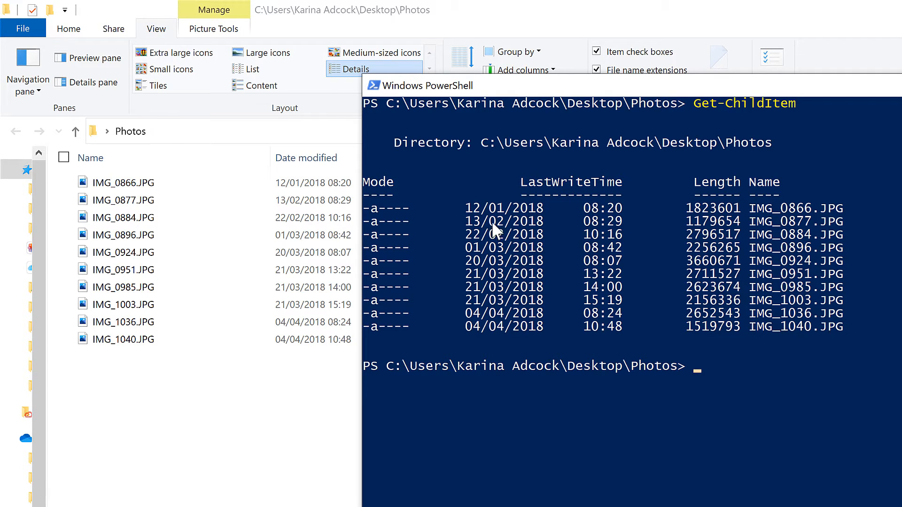
left_click(123, 339)
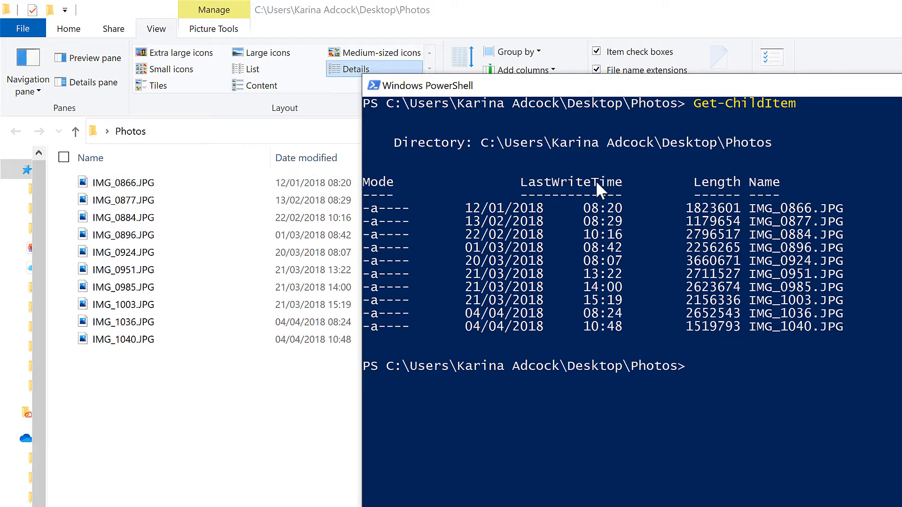
mouse_move(587, 190)
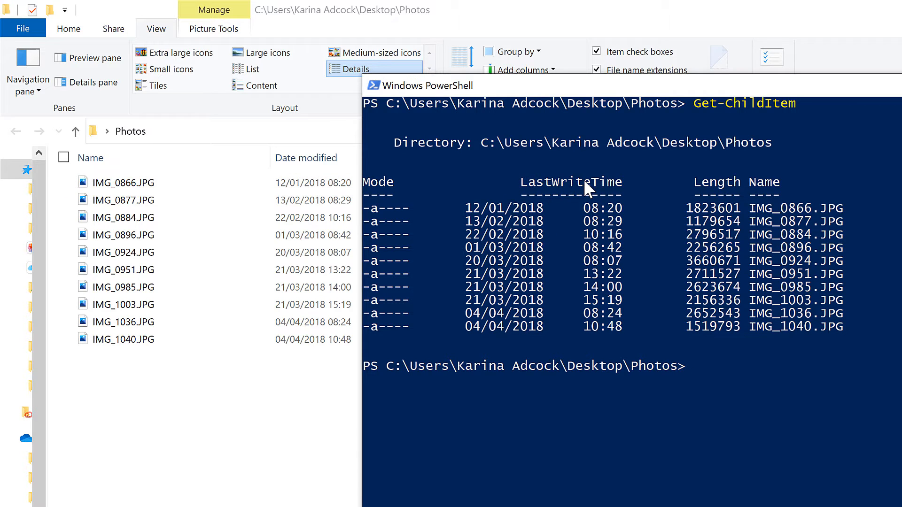
mouse_move(601, 103)
type("Get-ChildItem |")
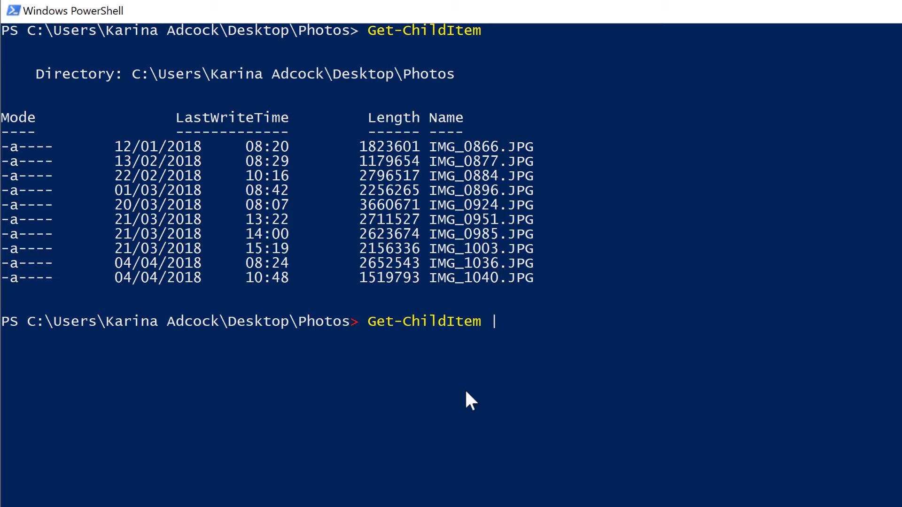
mouse_move(435, 355)
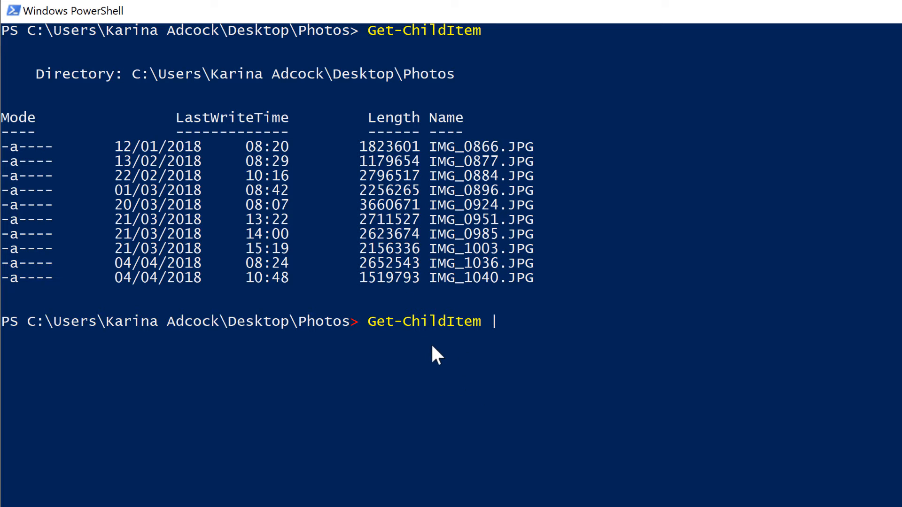
mouse_move(433, 349)
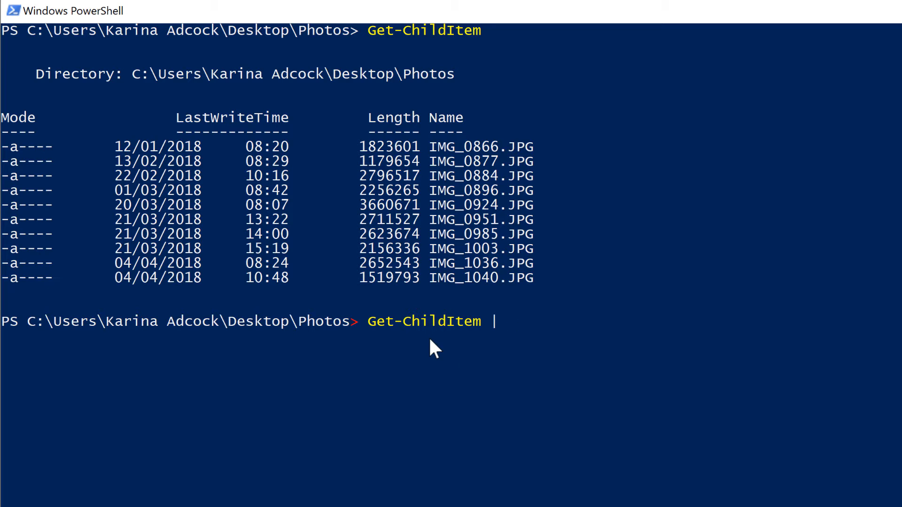
mouse_move(558, 366)
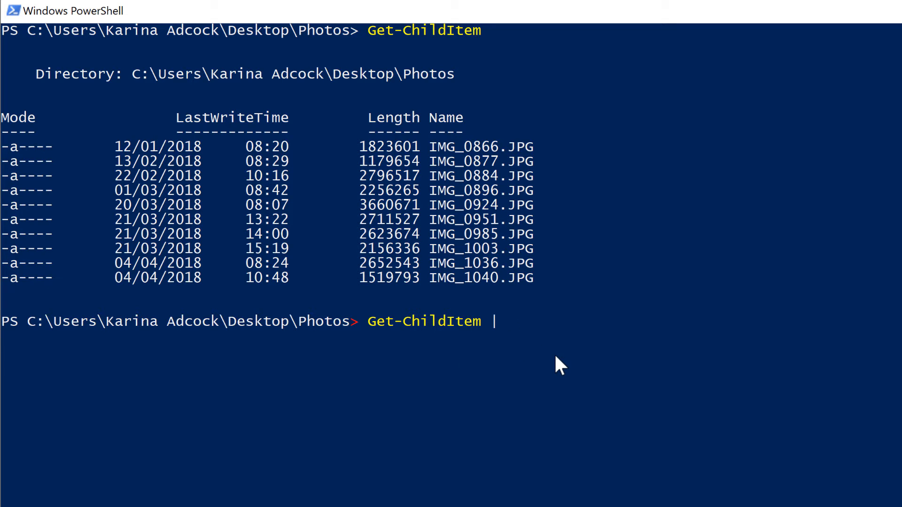
mouse_move(555, 380)
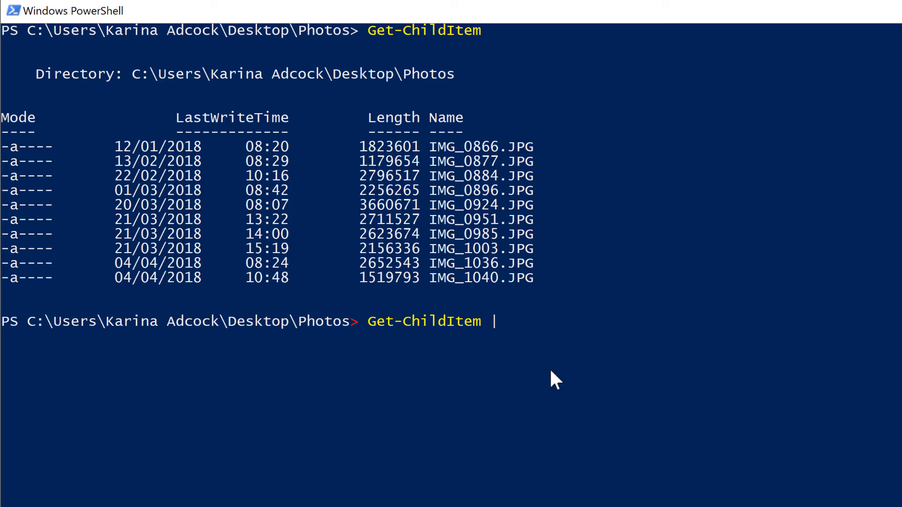
Enter 'Get-ChildItem | Rename-Item -NewName {$_.LastWriteTime.ToString(' without running it.
type("Rename")
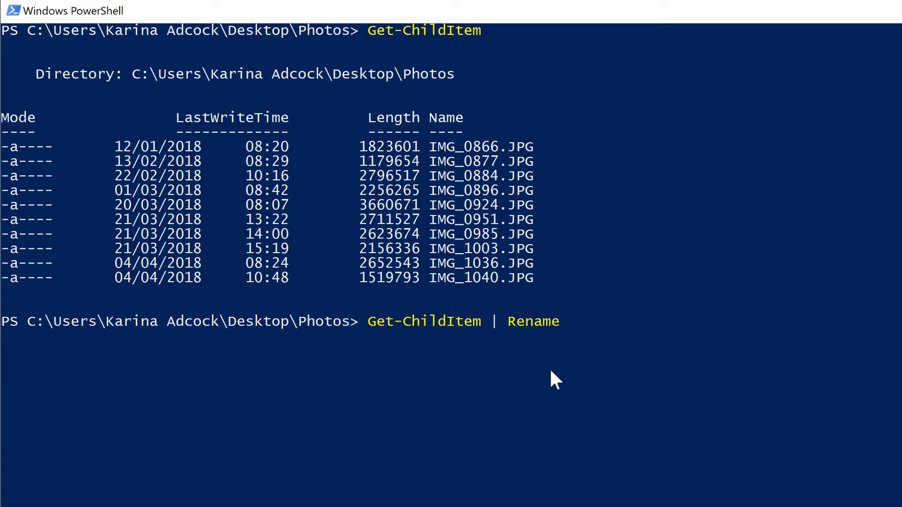
type("-Item")
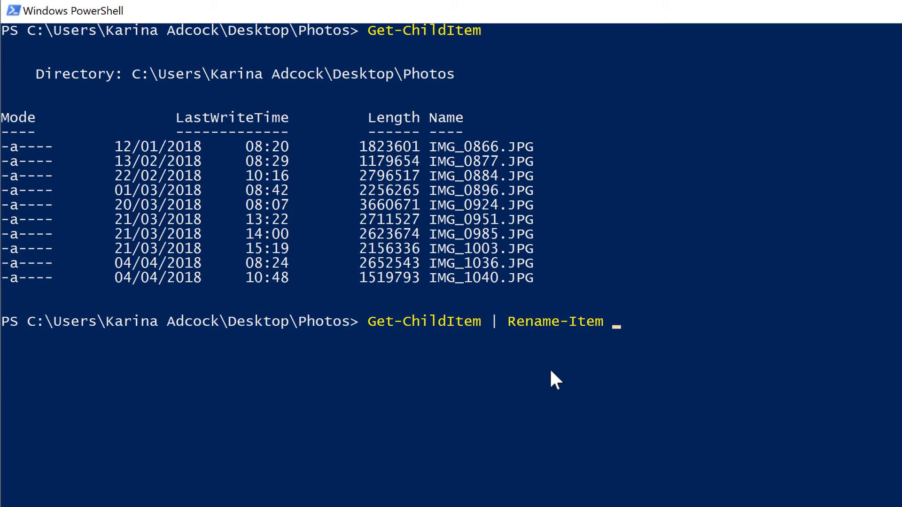
type("-New")
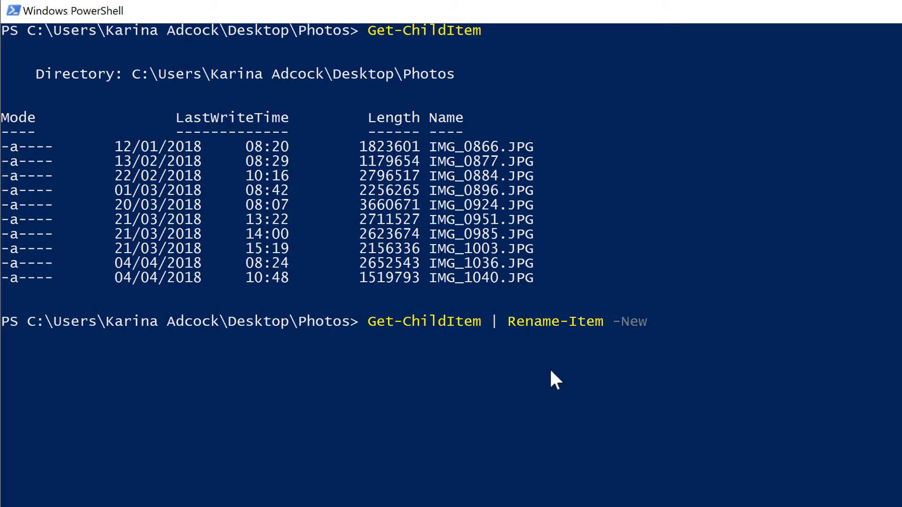
type("Name")
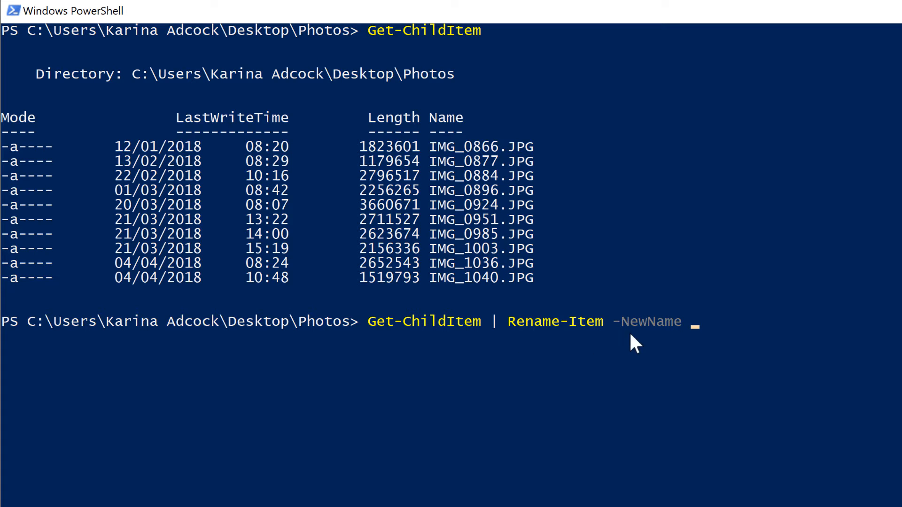
mouse_move(684, 362)
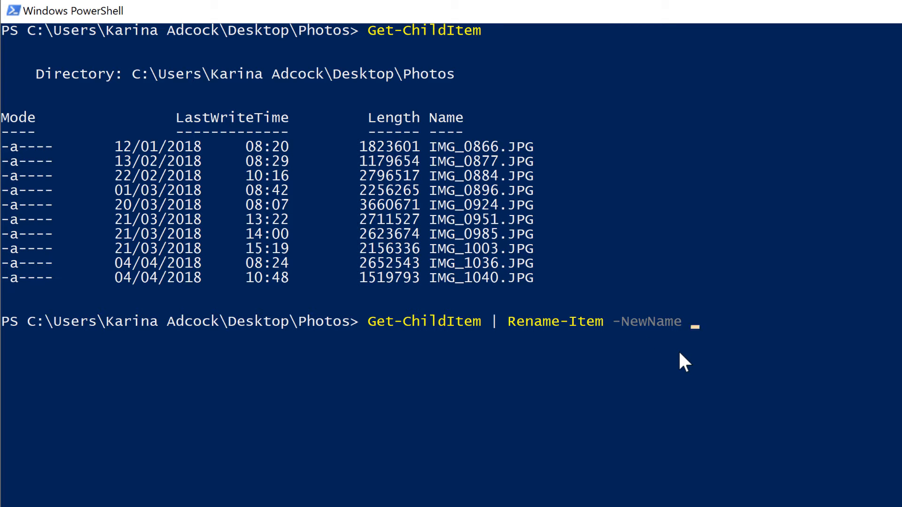
type("{")
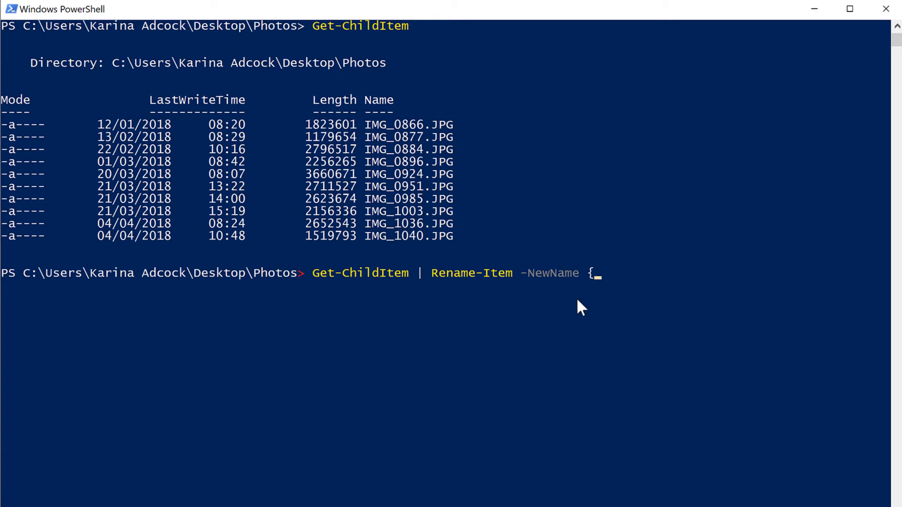
type("$_.")
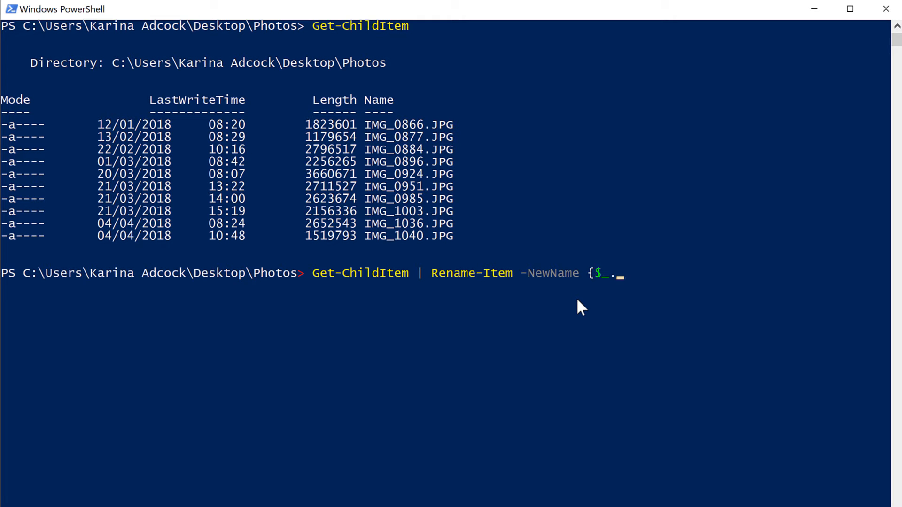
type("Last")
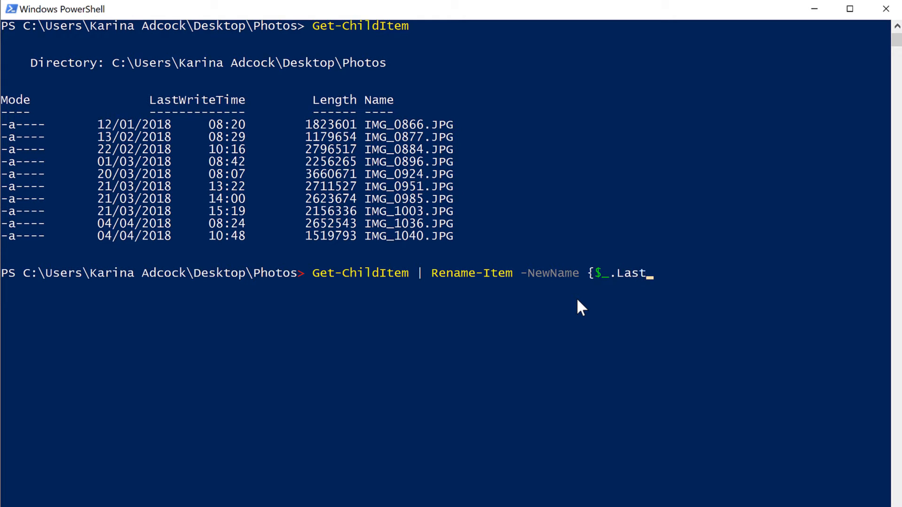
type("Write")
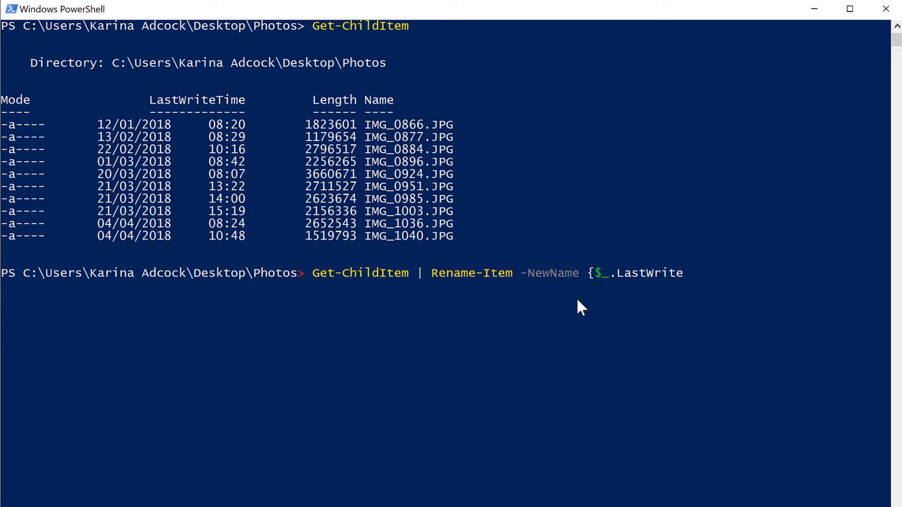
type("Time")
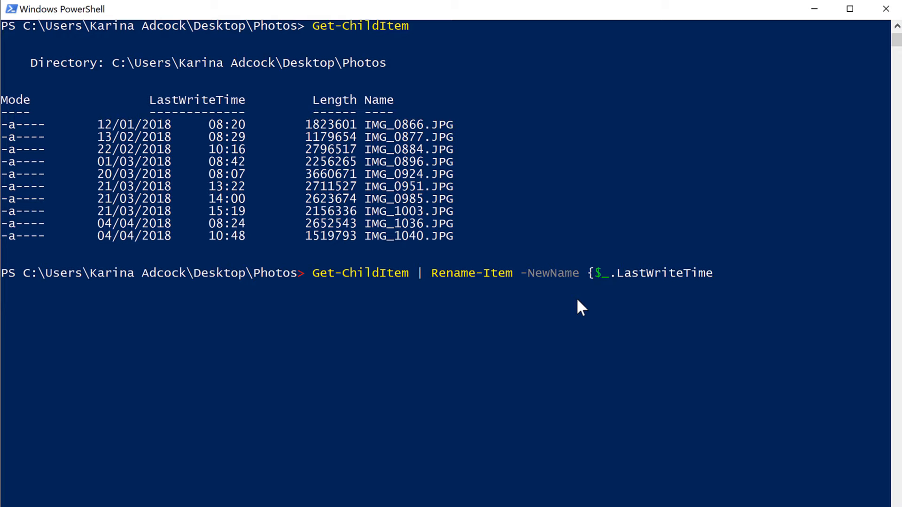
mouse_move(131, 161)
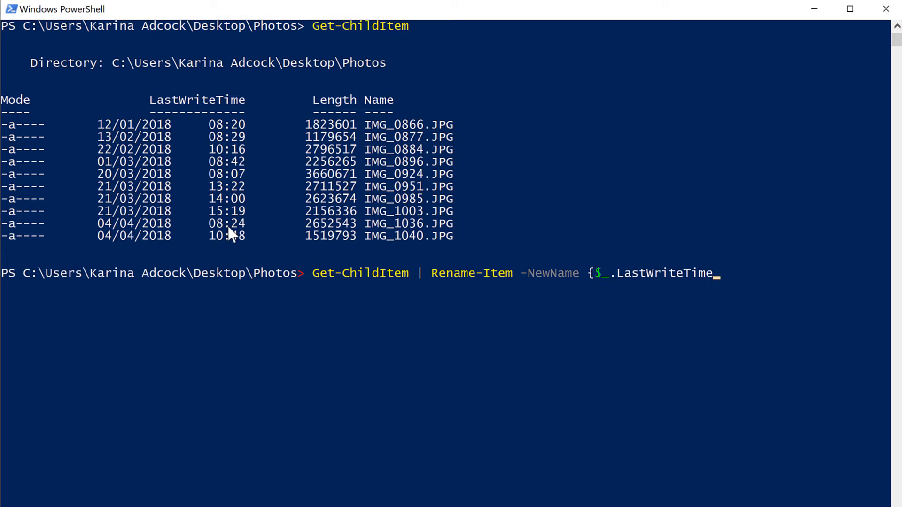
mouse_move(474, 383)
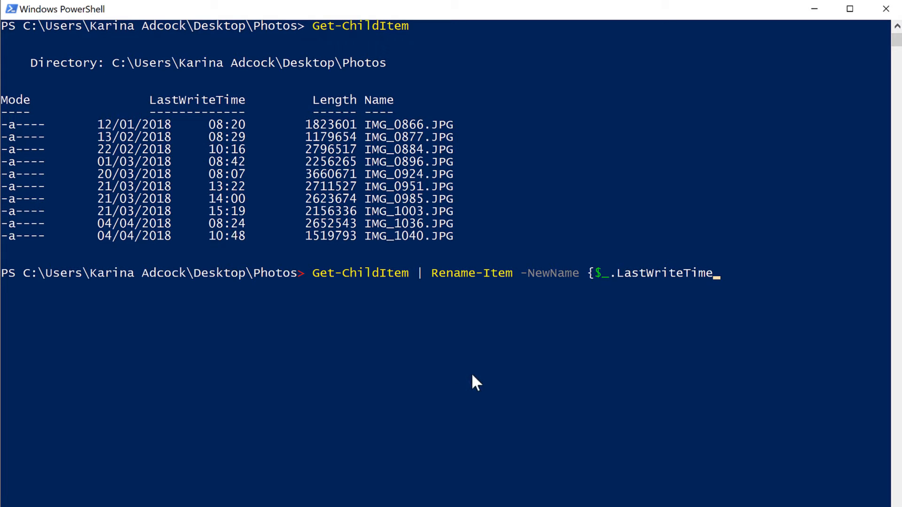
type(".ToS")
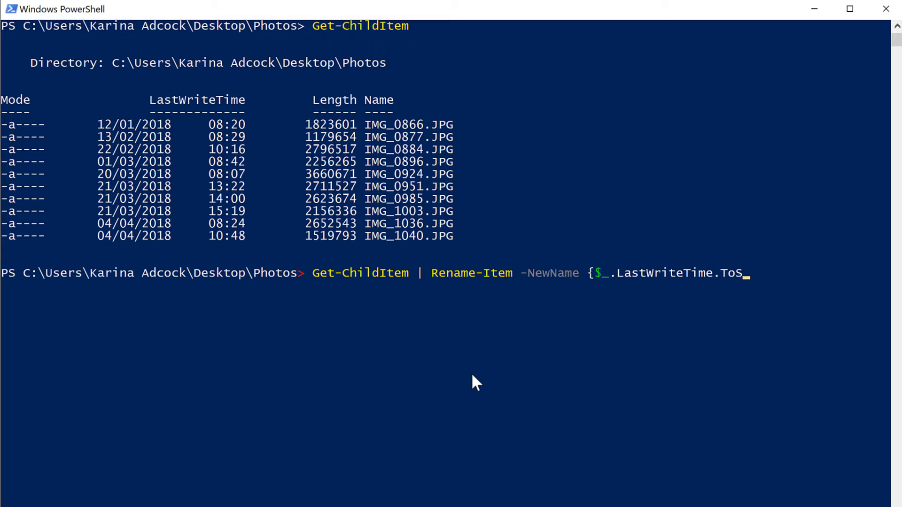
type("tring")
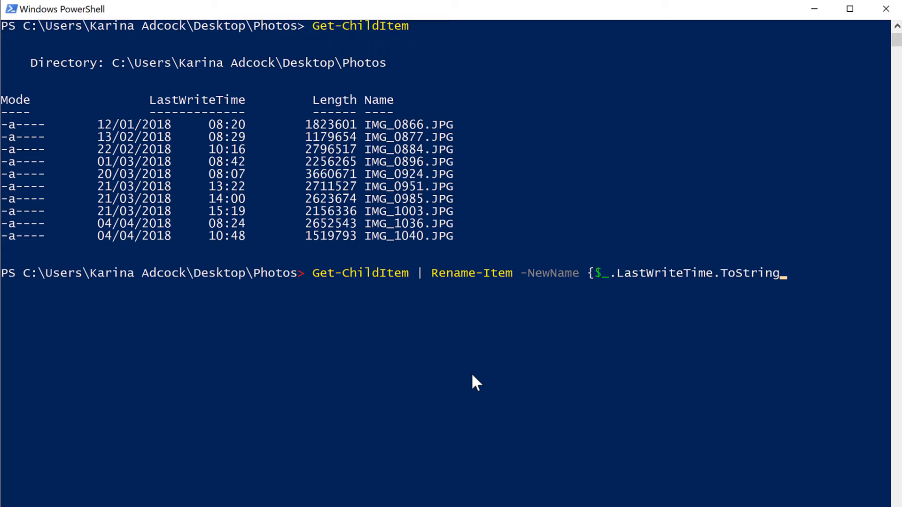
mouse_move(754, 309)
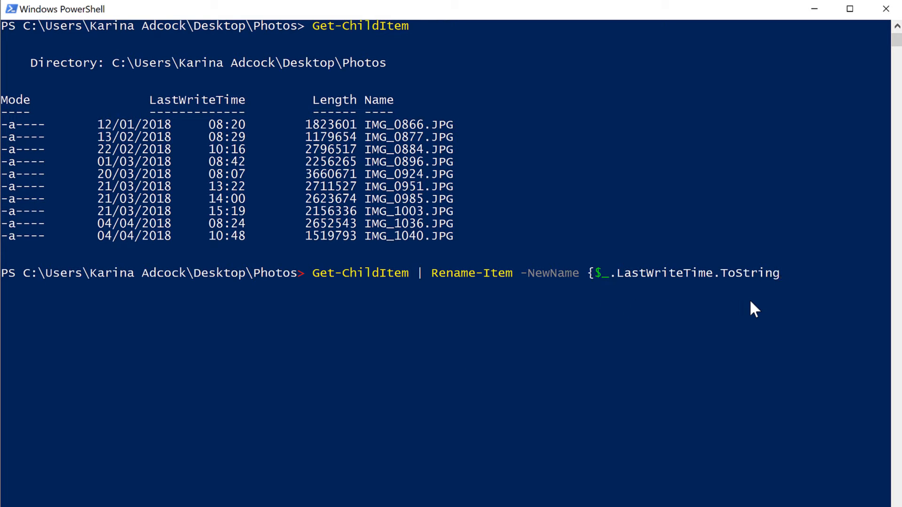
mouse_move(731, 314)
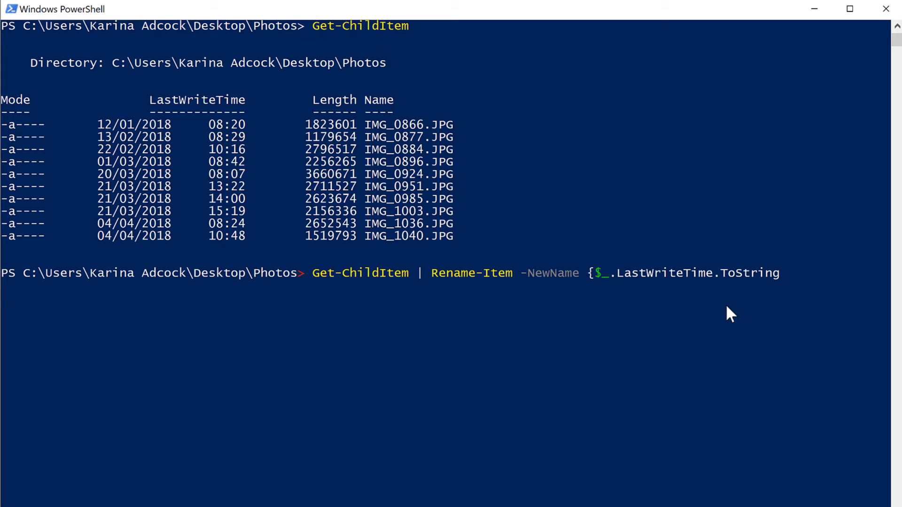
mouse_move(755, 305)
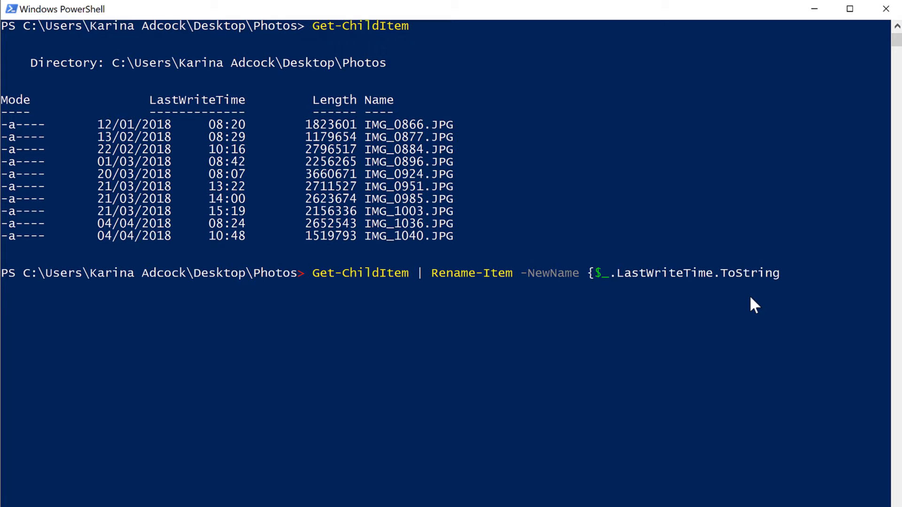
type("(")
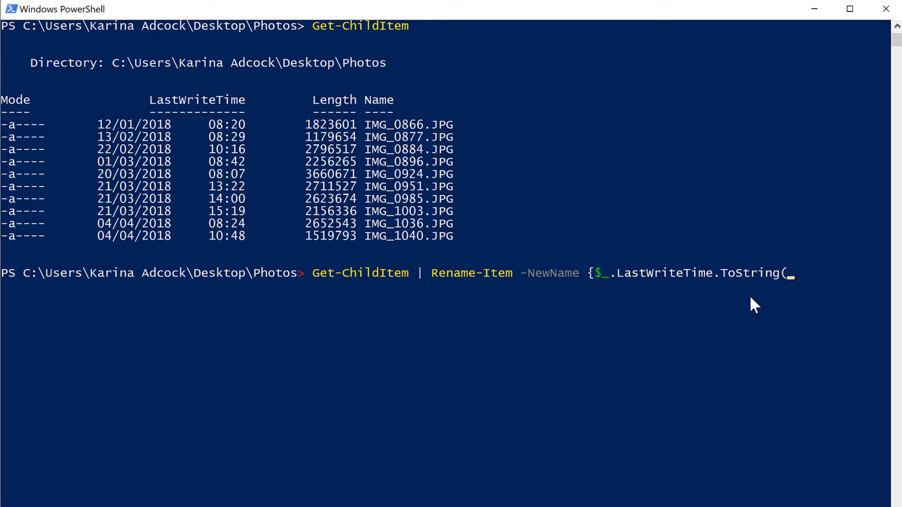
mouse_move(831, 297)
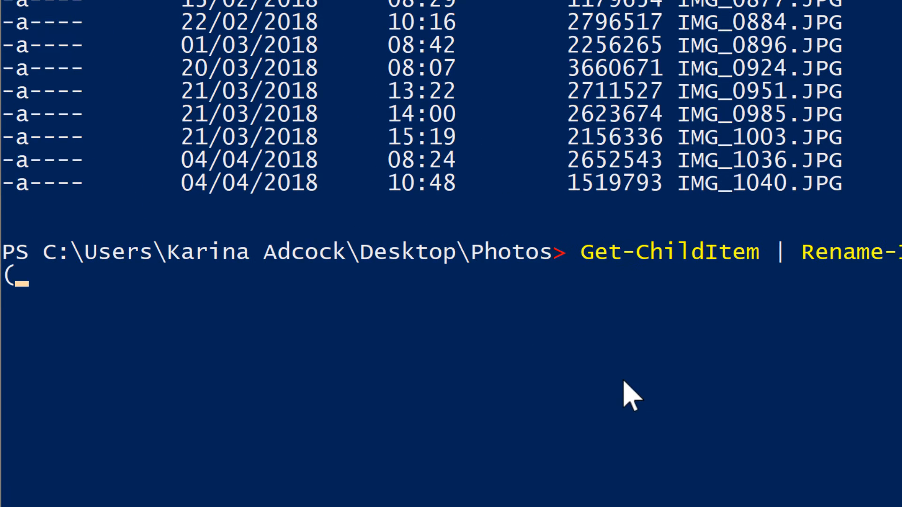
Add the format string "yyyy-MM-dd hh.mm.ss ddd" and closing parenthesis to ToString.
type("\"\"")
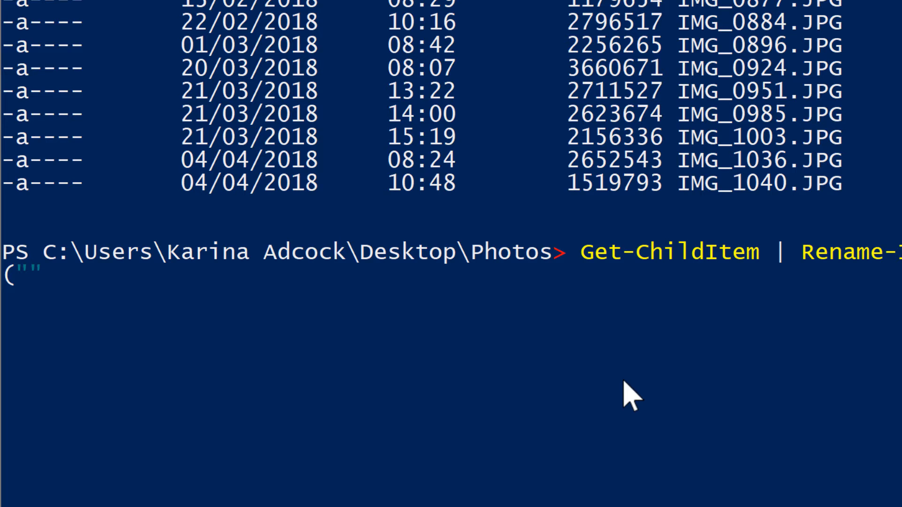
type("yyyy")
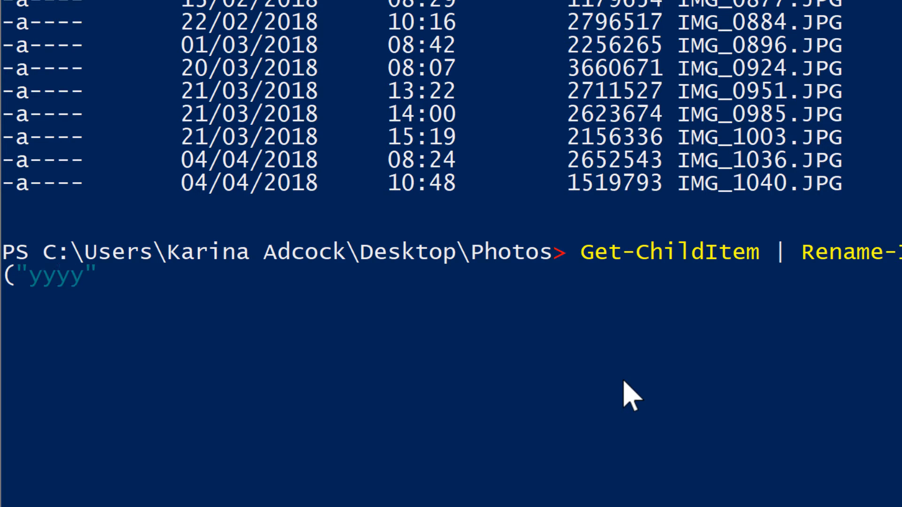
type("-")
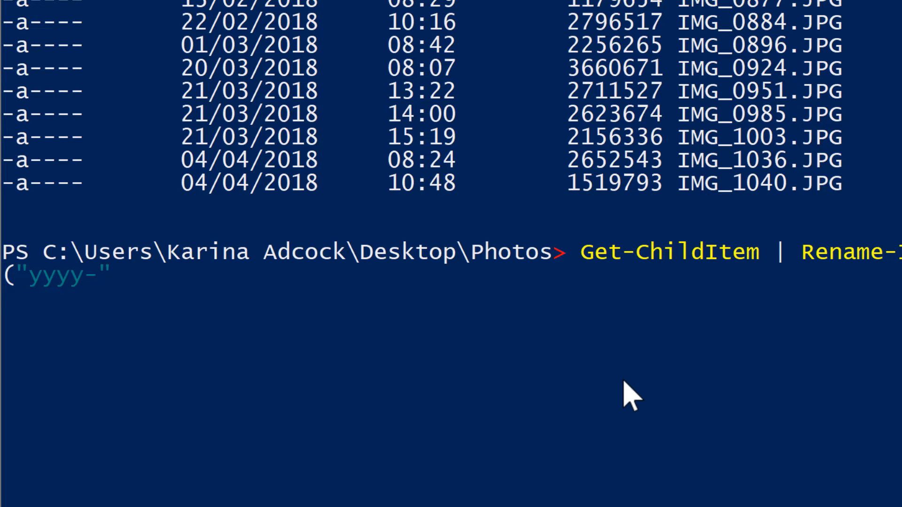
type("MM")
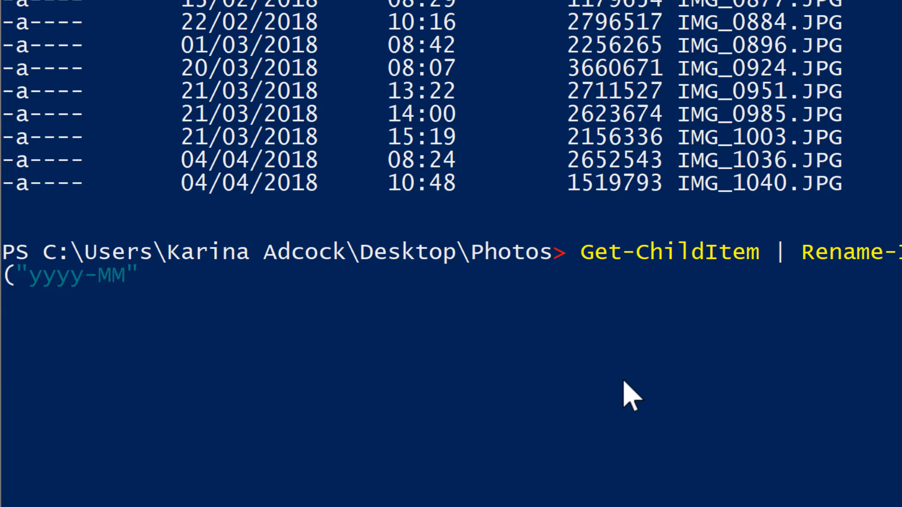
type("-")
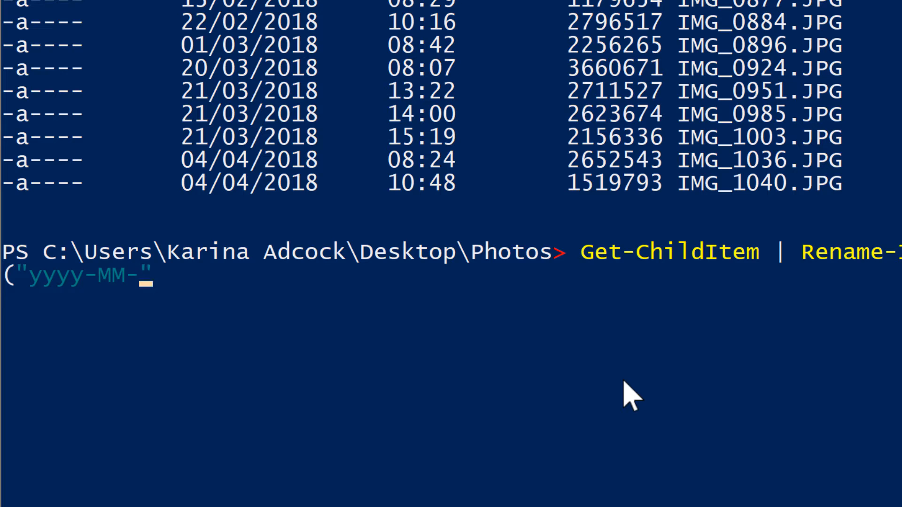
type("dd")
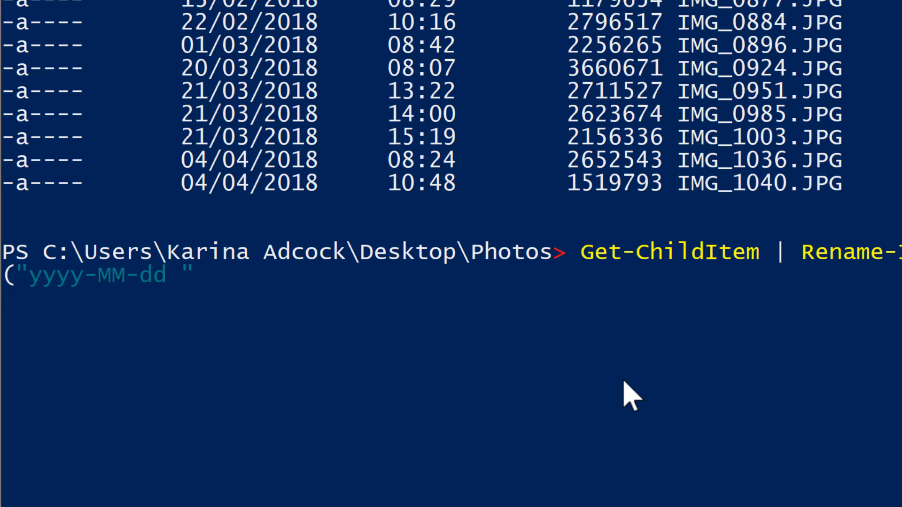
type("hh")
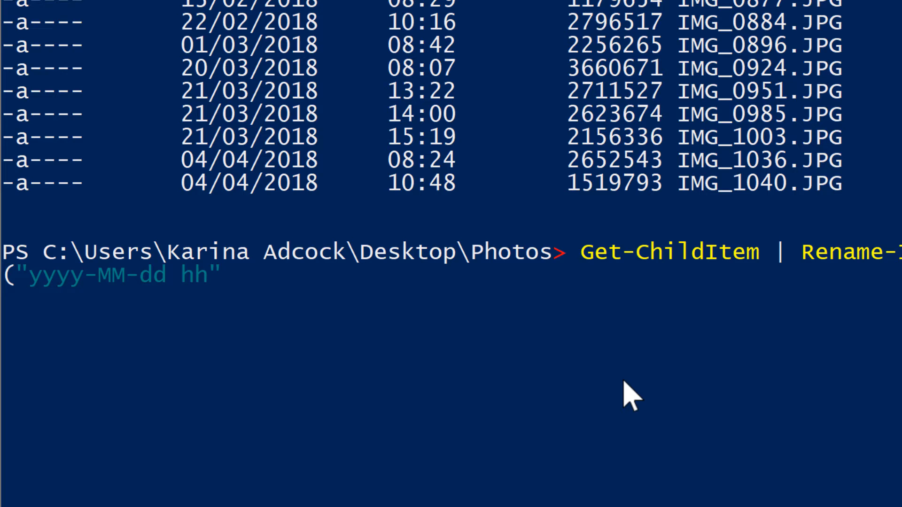
type(".mm")
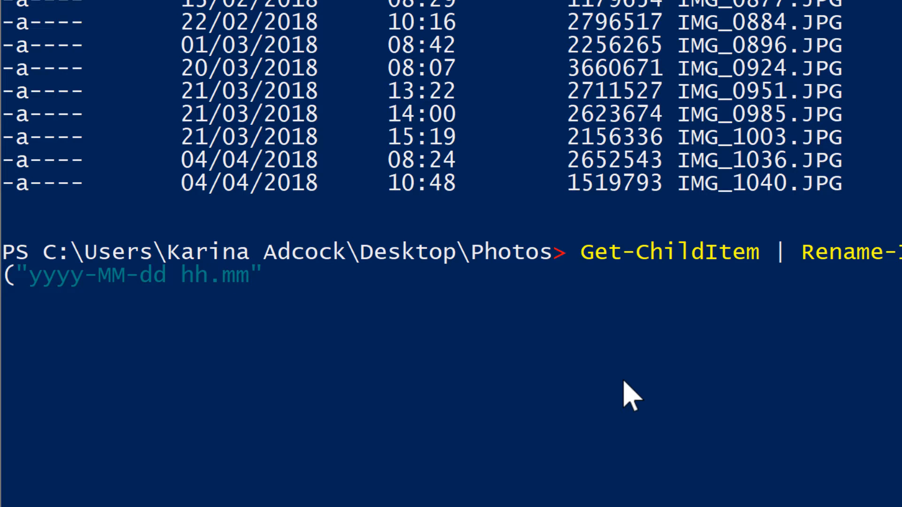
type(".ss")
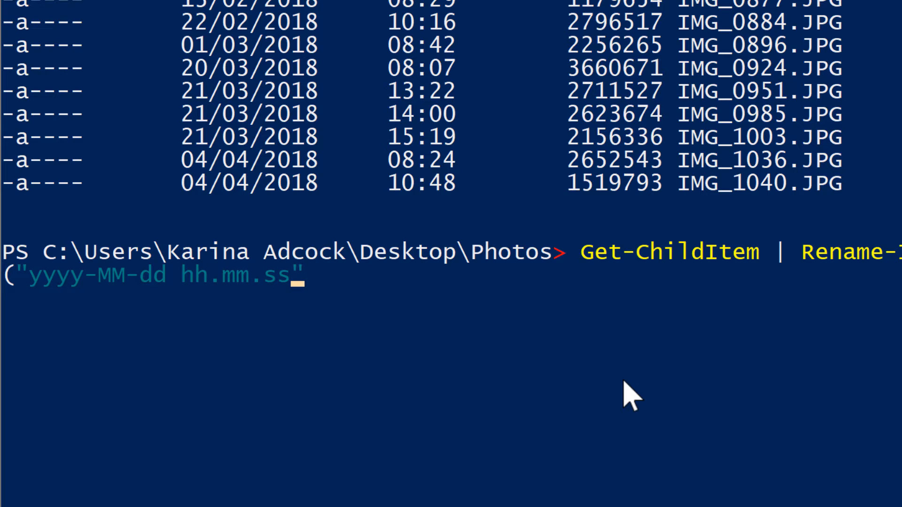
type("dd")
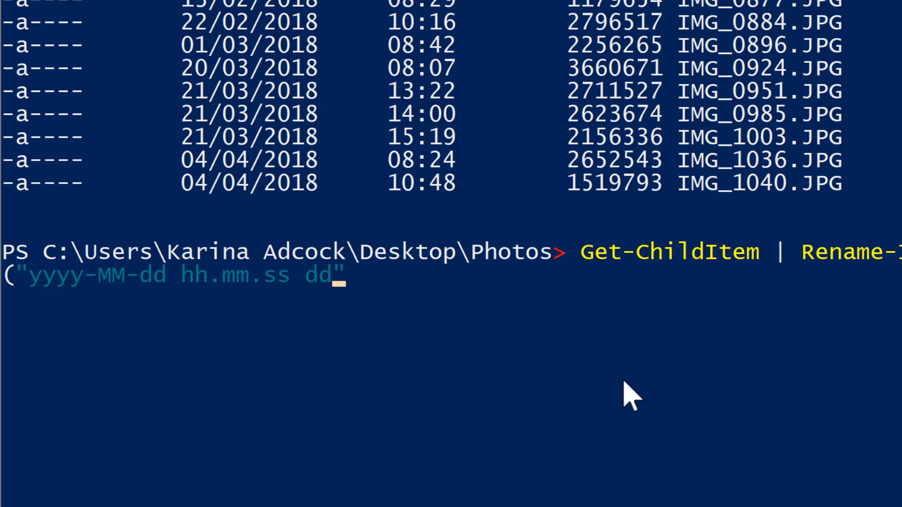
type("d")
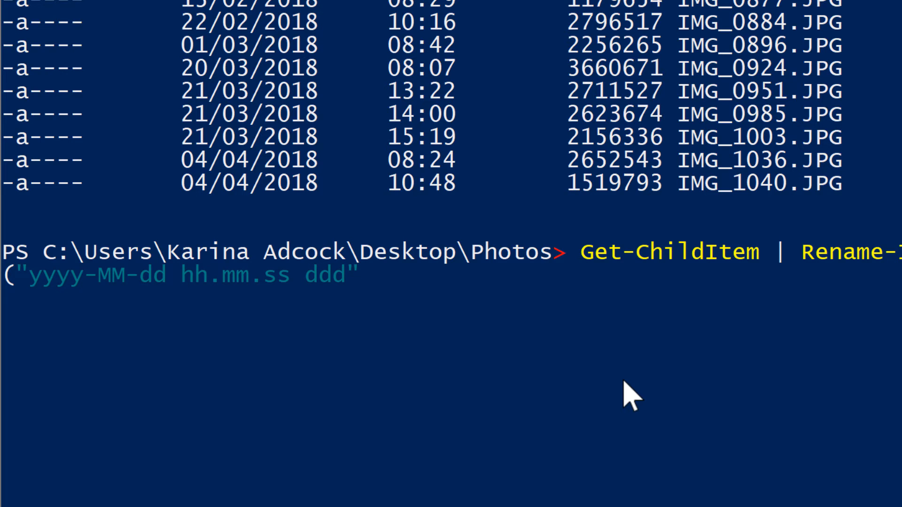
type(")")
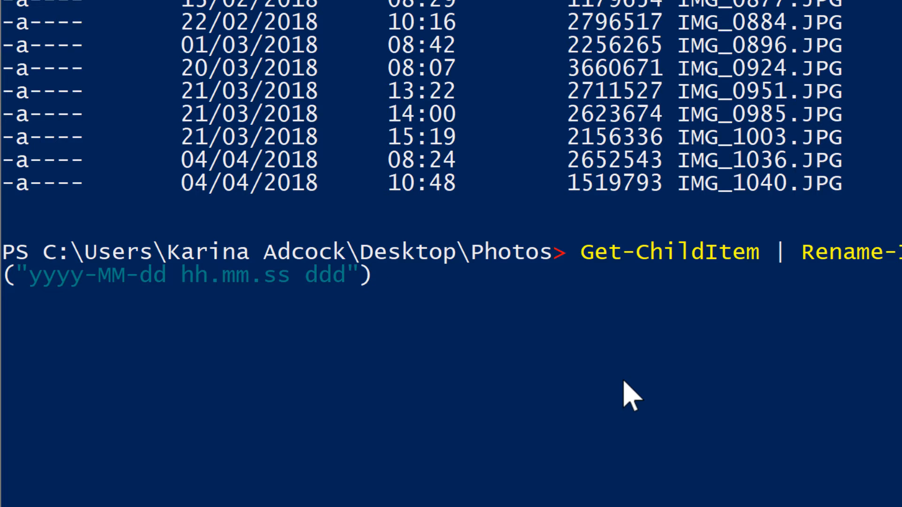
Append + ($_.Extension)} and run it, producing names like '2018-01-12 08.20.37 Fri.JPG'.
type("+")
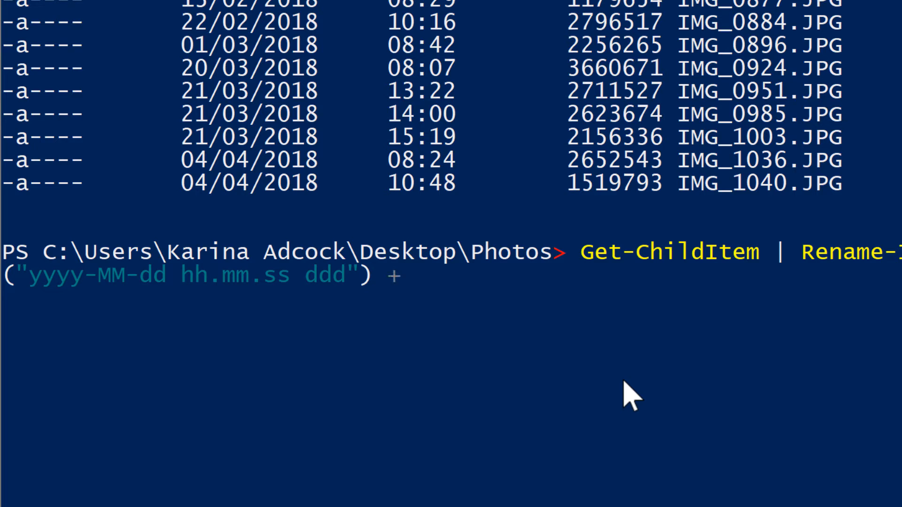
type("(")
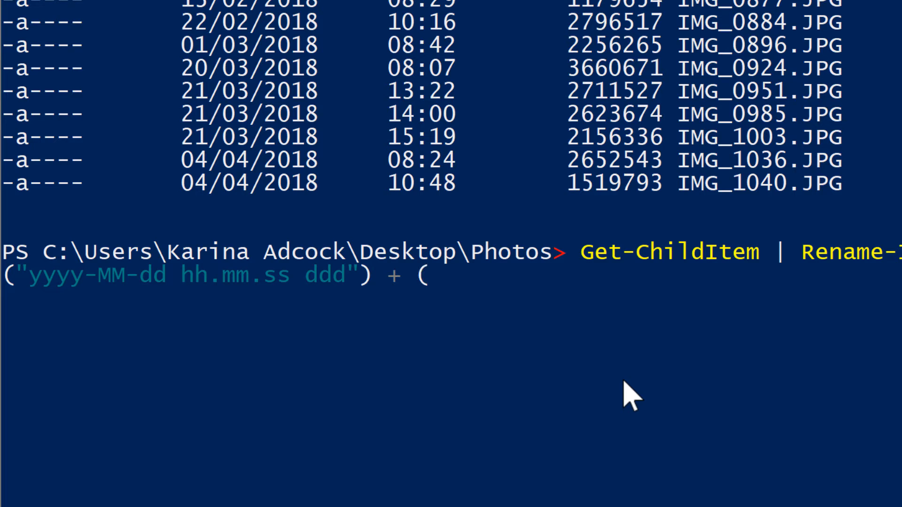
type("$")
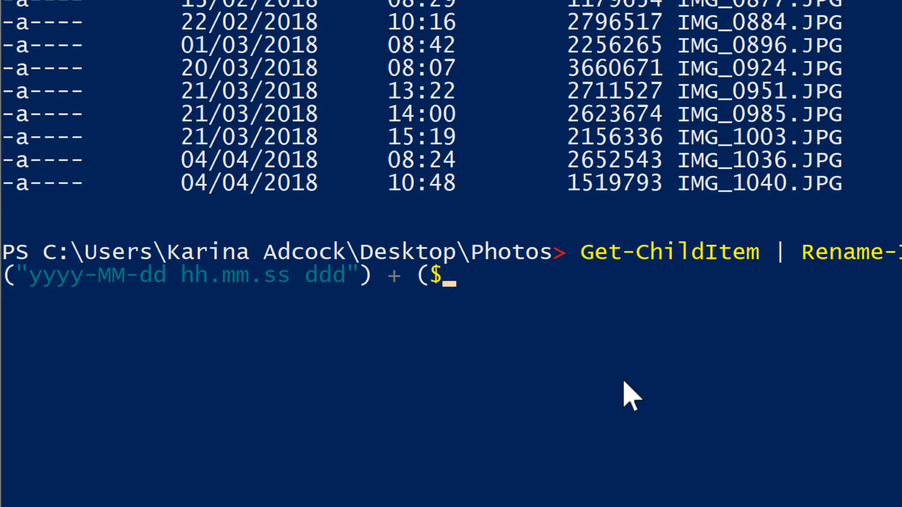
type(".Ex")
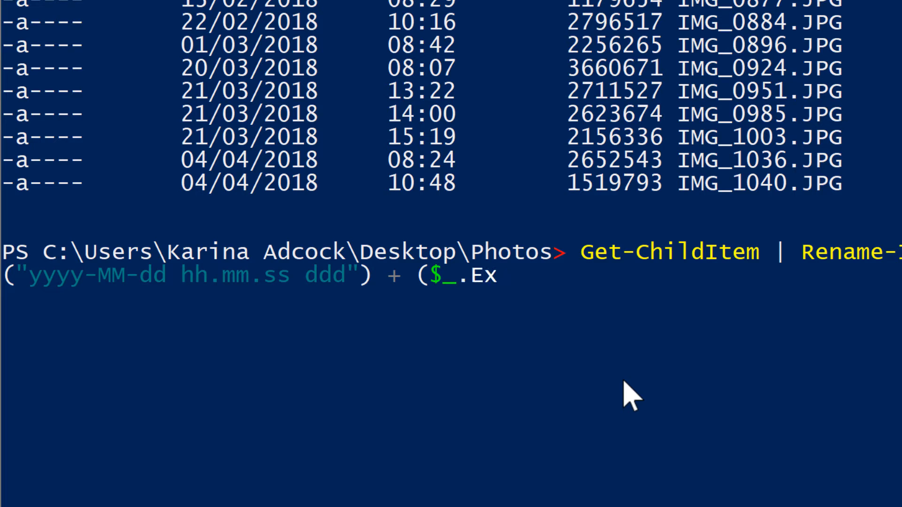
type("tension")
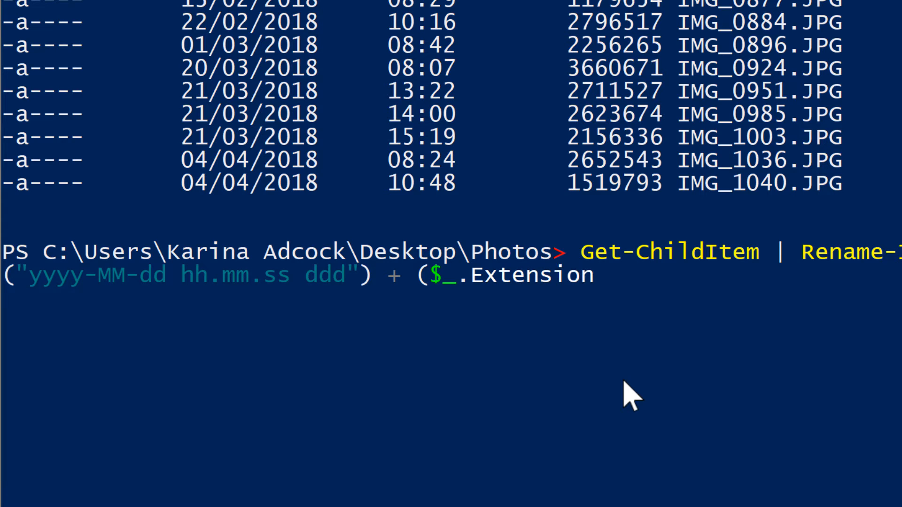
type(")")
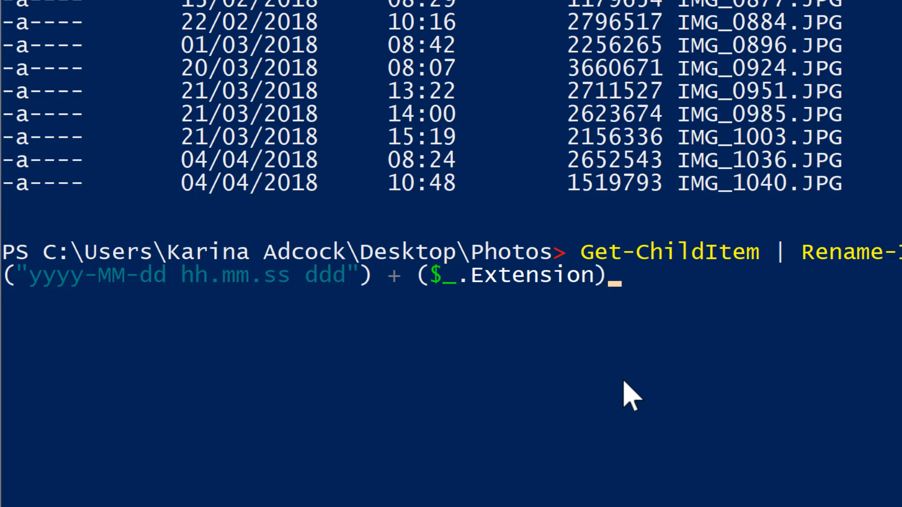
type("}")
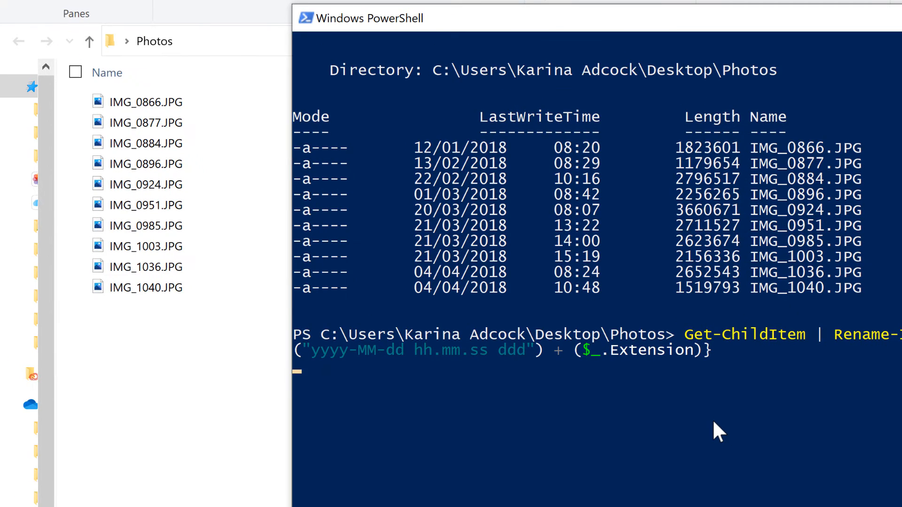
key("Return")
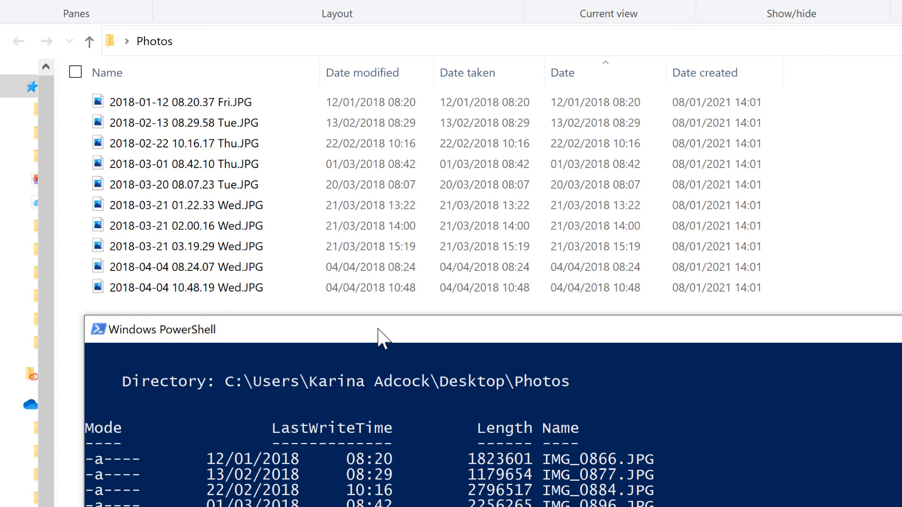
left_click(178, 102)
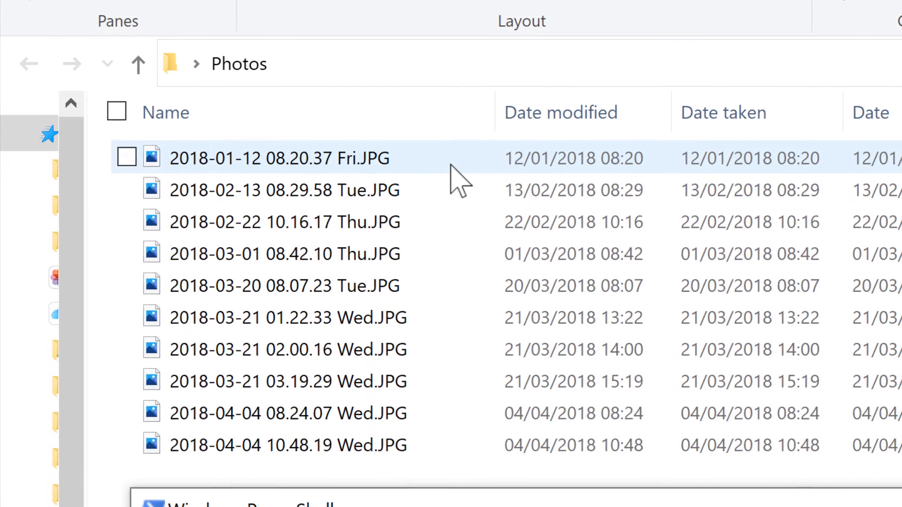
mouse_move(515, 187)
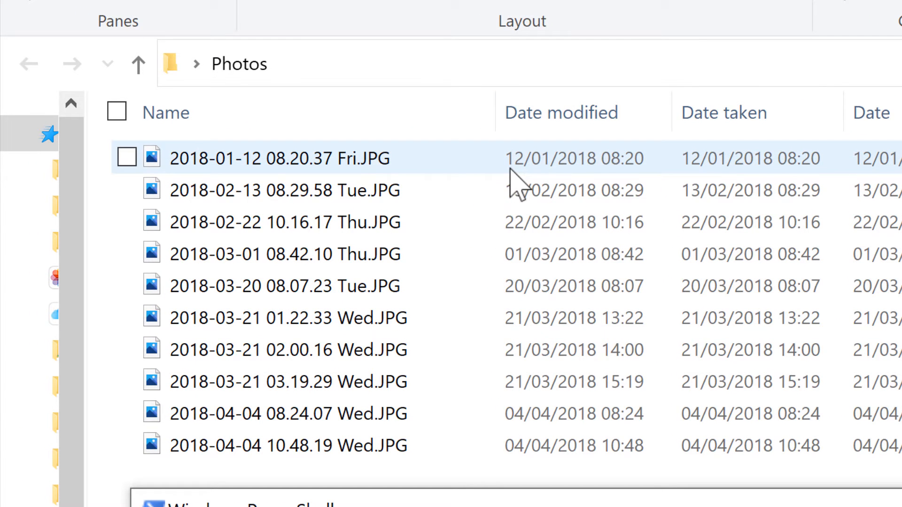
mouse_move(584, 184)
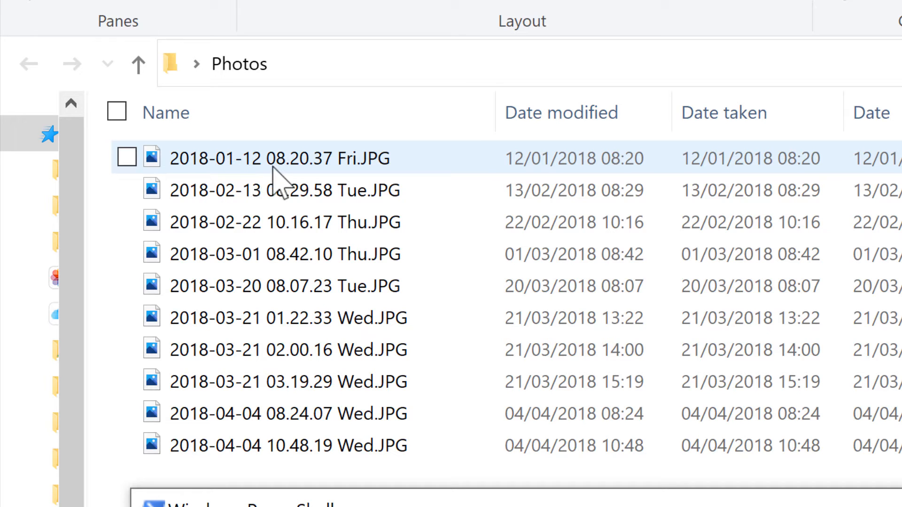
mouse_move(328, 179)
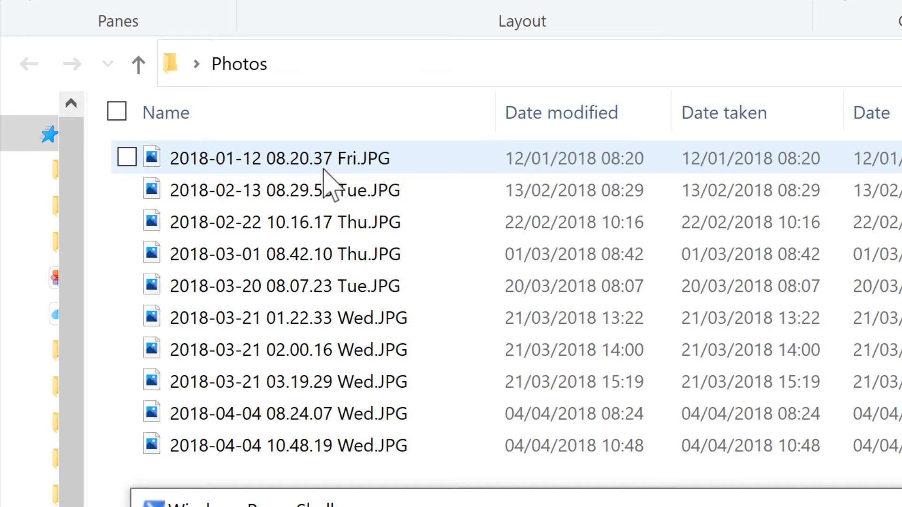
mouse_move(332, 183)
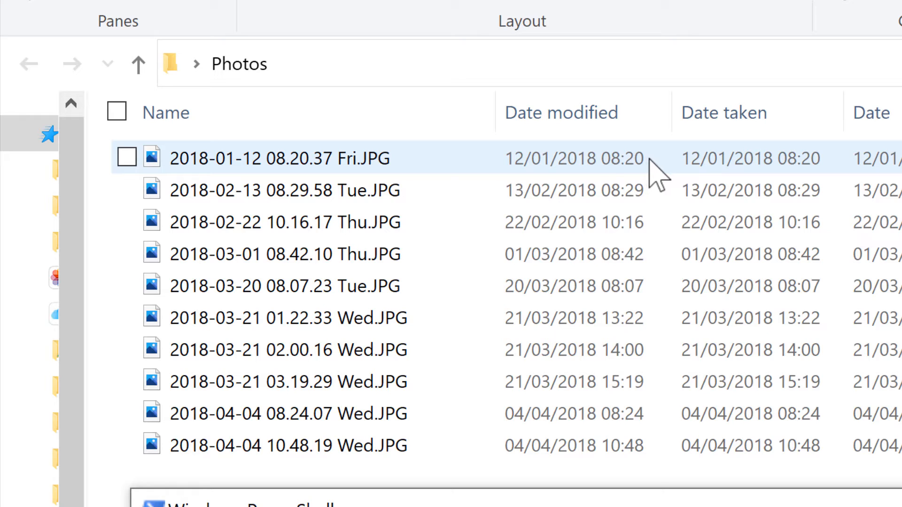
mouse_move(356, 184)
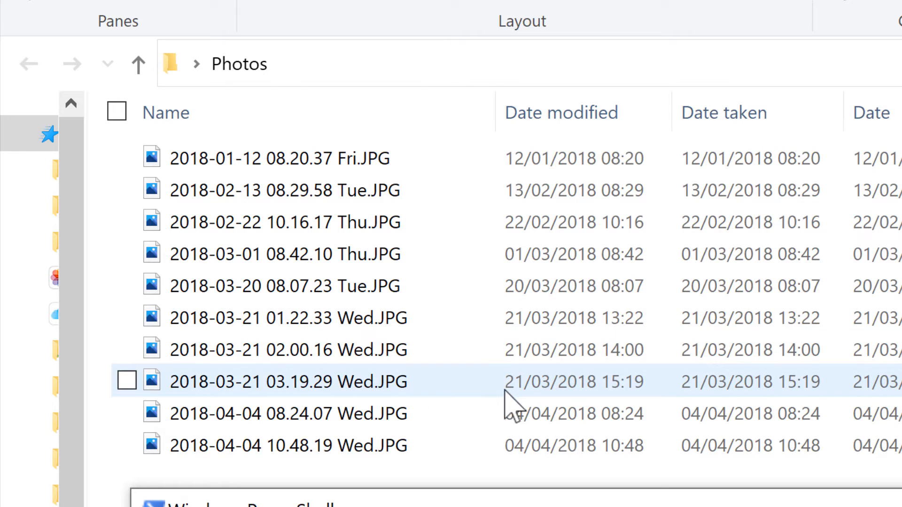
mouse_move(518, 408)
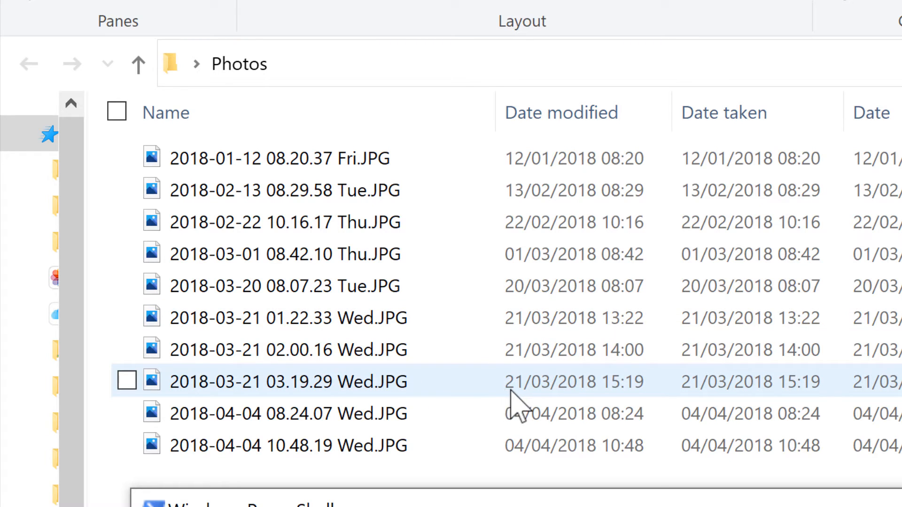
mouse_move(589, 408)
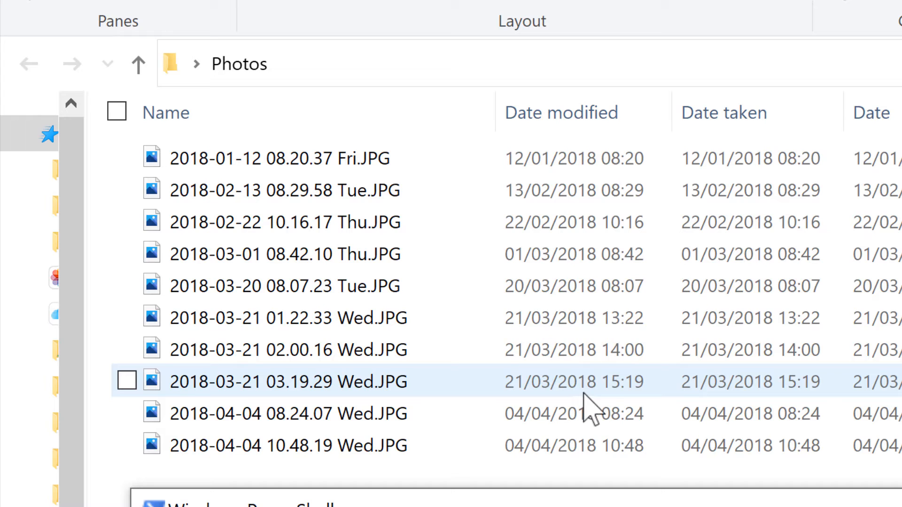
mouse_move(627, 402)
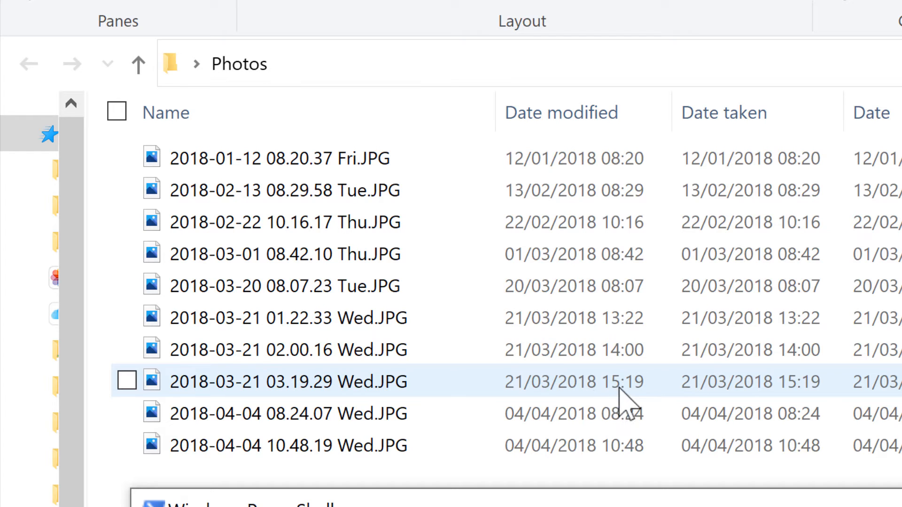
mouse_move(302, 382)
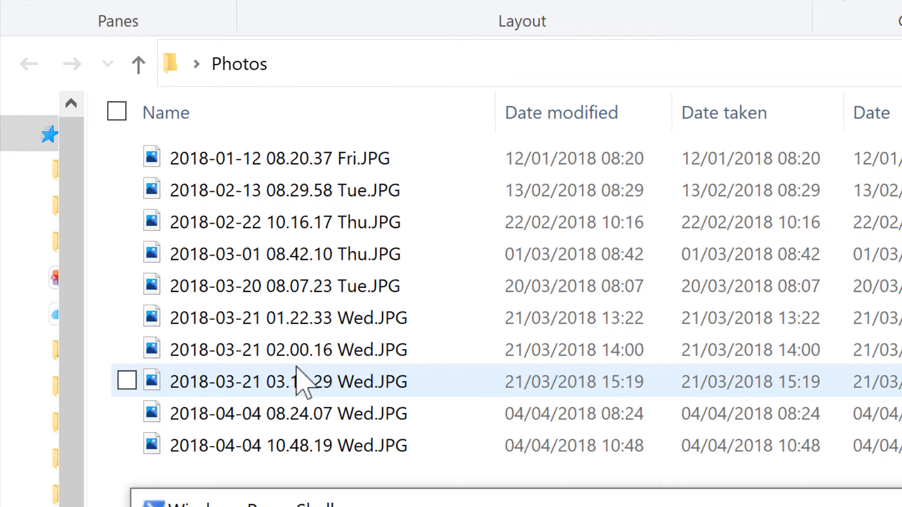
mouse_move(199, 400)
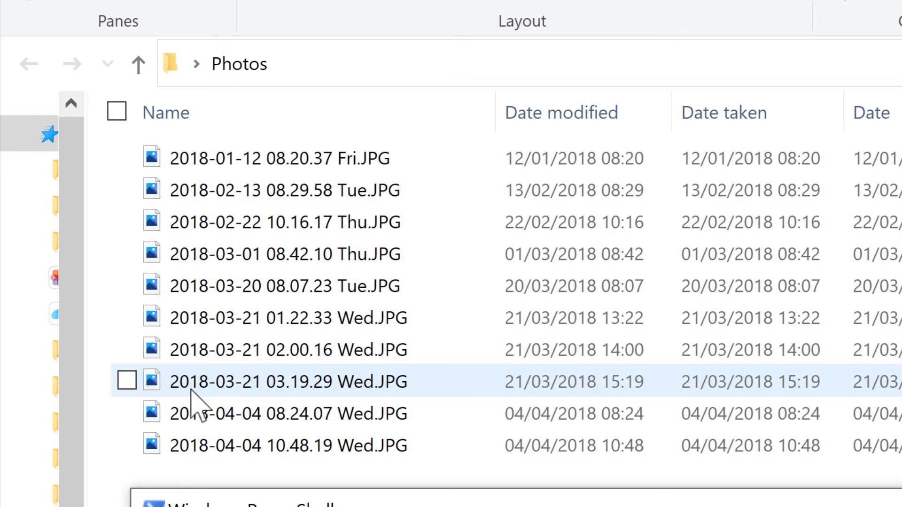
mouse_move(259, 402)
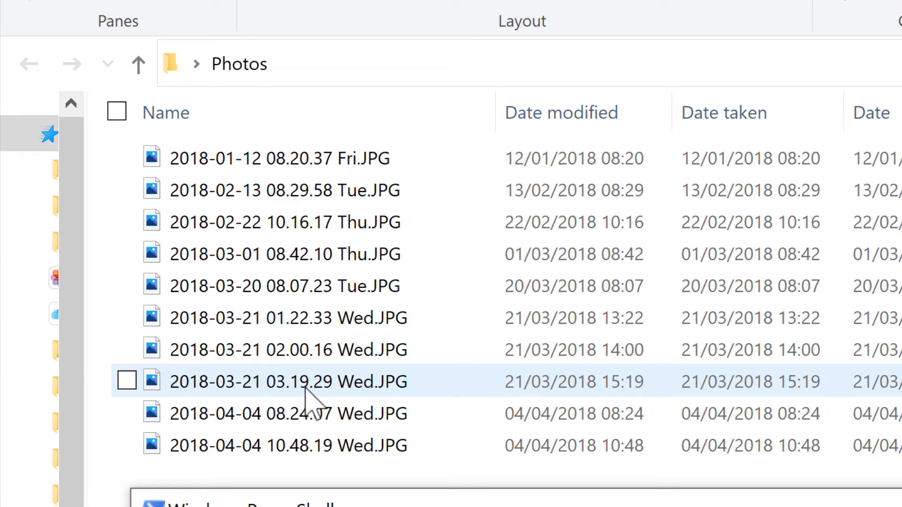
mouse_move(302, 403)
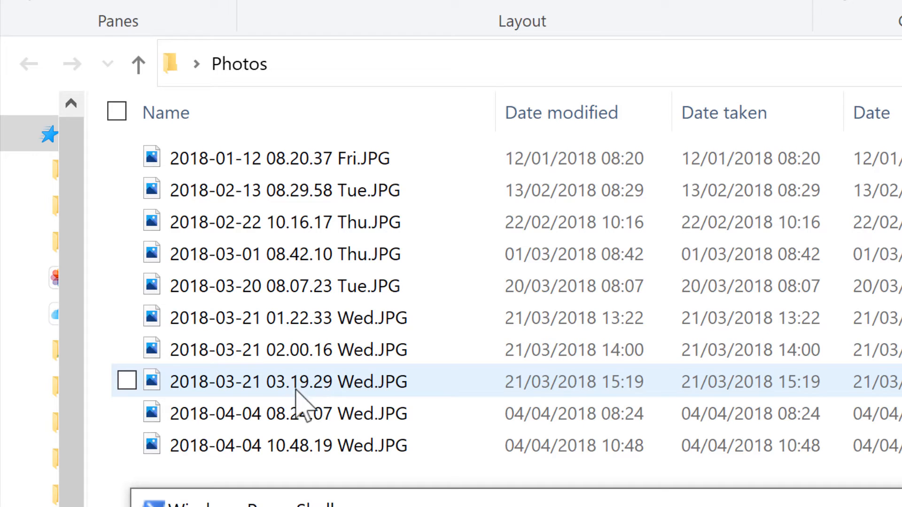
mouse_move(314, 400)
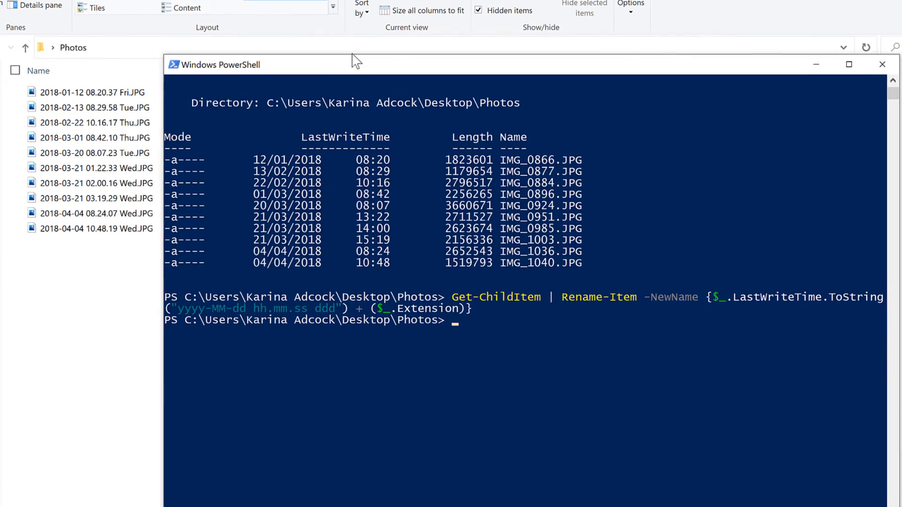
Recall the rename command and change its date format to "dd-MMM-yy HH.mm".
key("up")
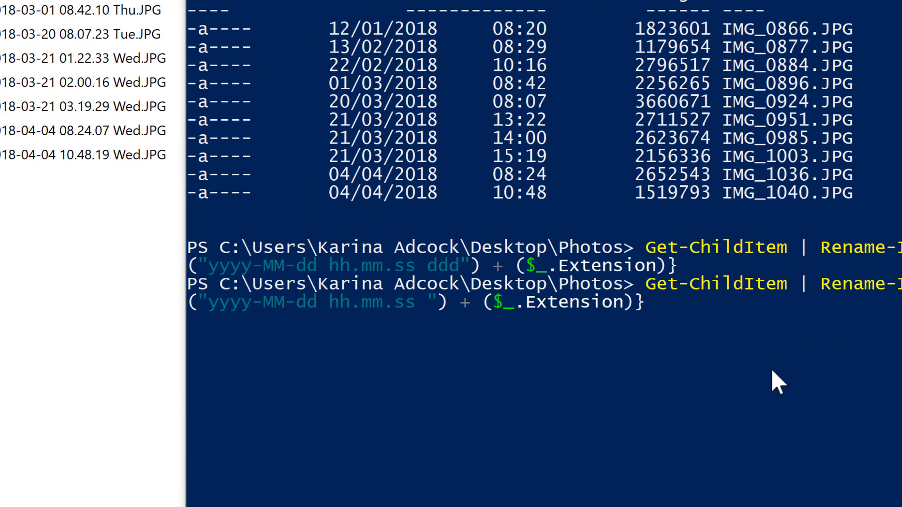
key("Backspace")
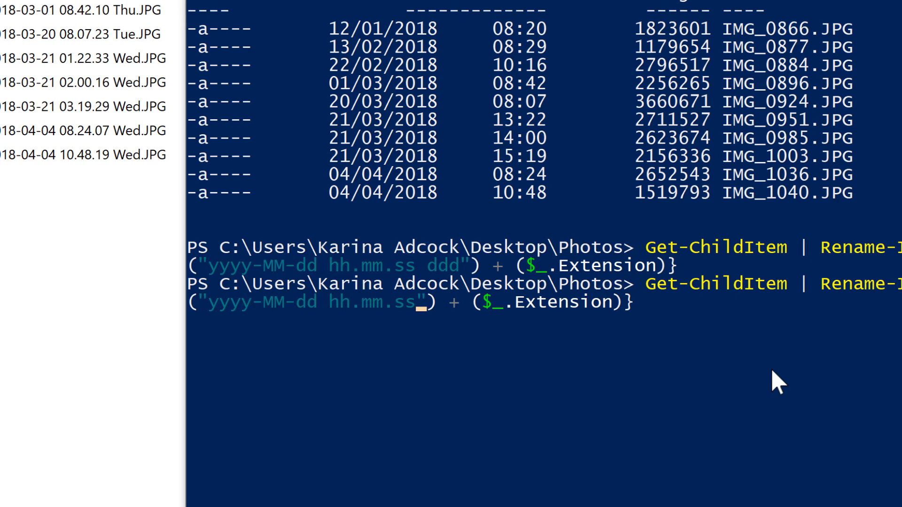
key("Backspace")
type("HH")
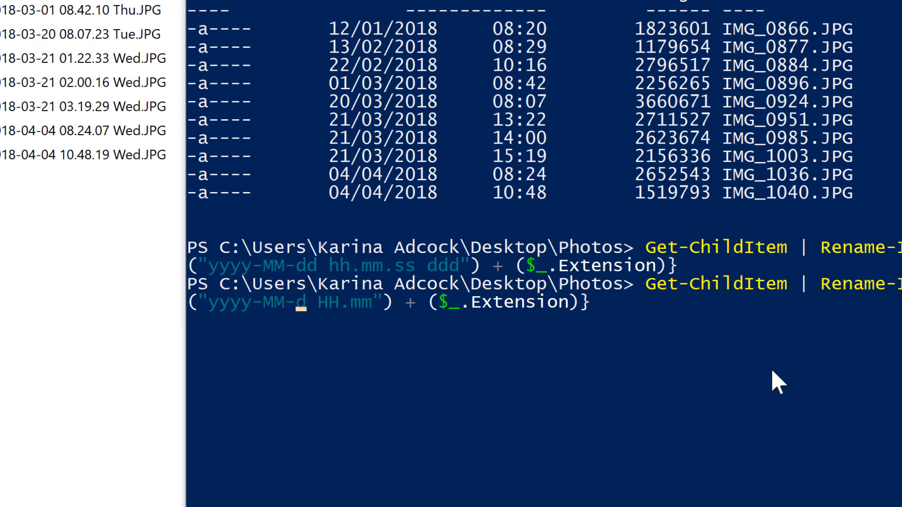
key("Backspace")
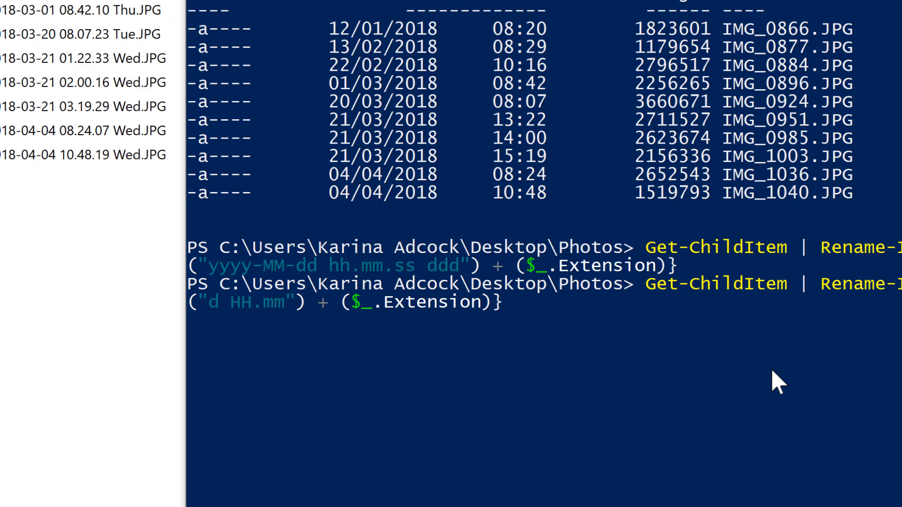
key("Backspace")
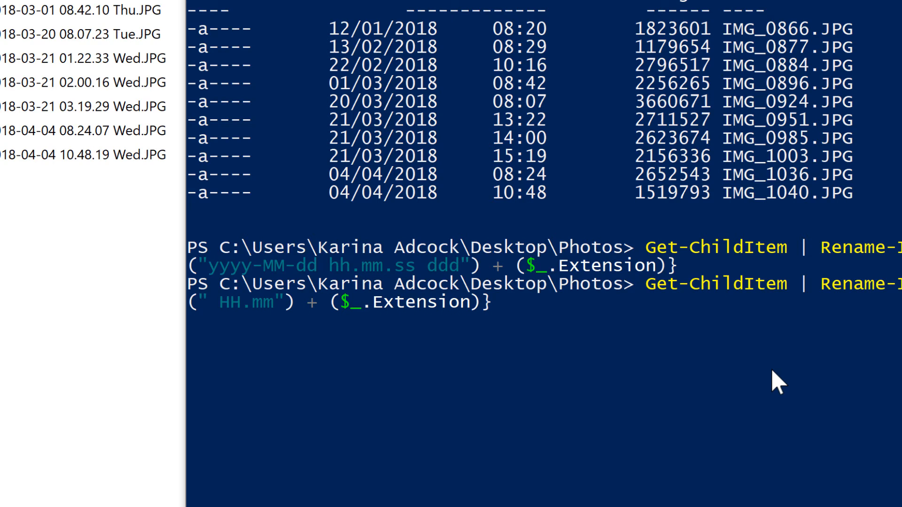
type("dd")
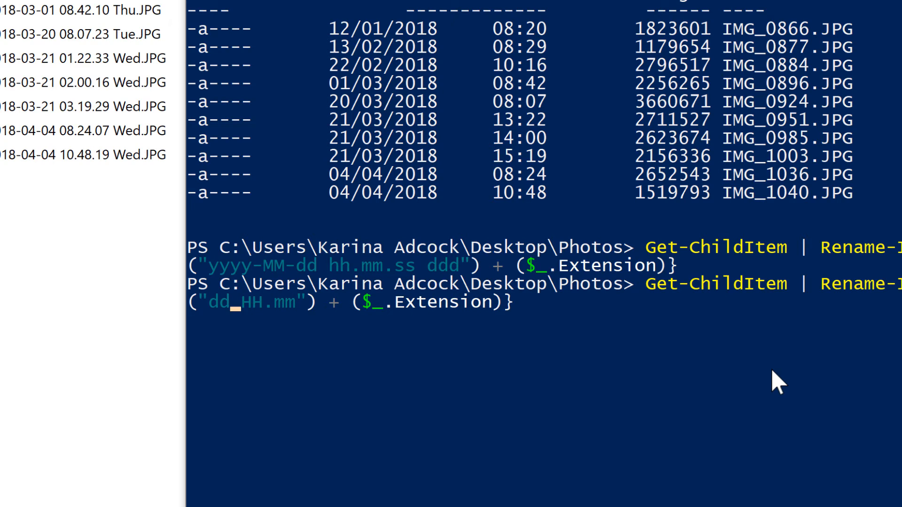
type("-M")
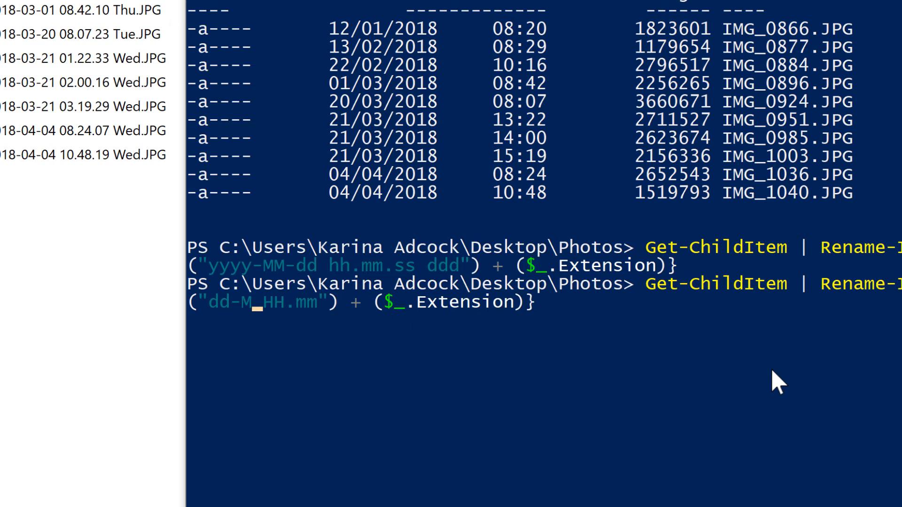
type("MM")
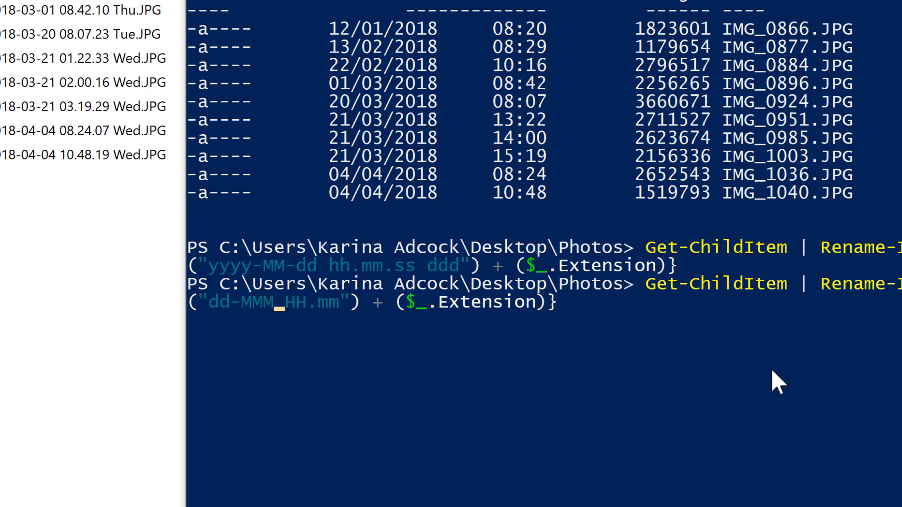
type("-yy")
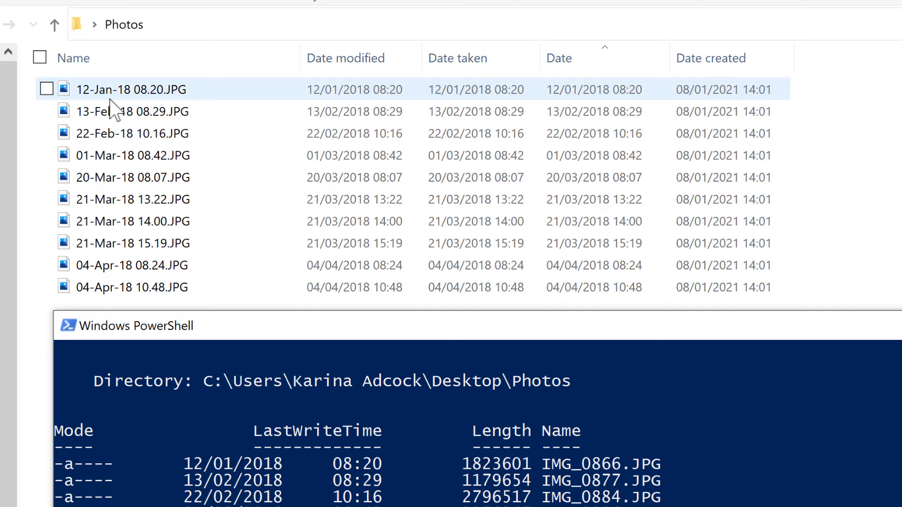
mouse_move(103, 108)
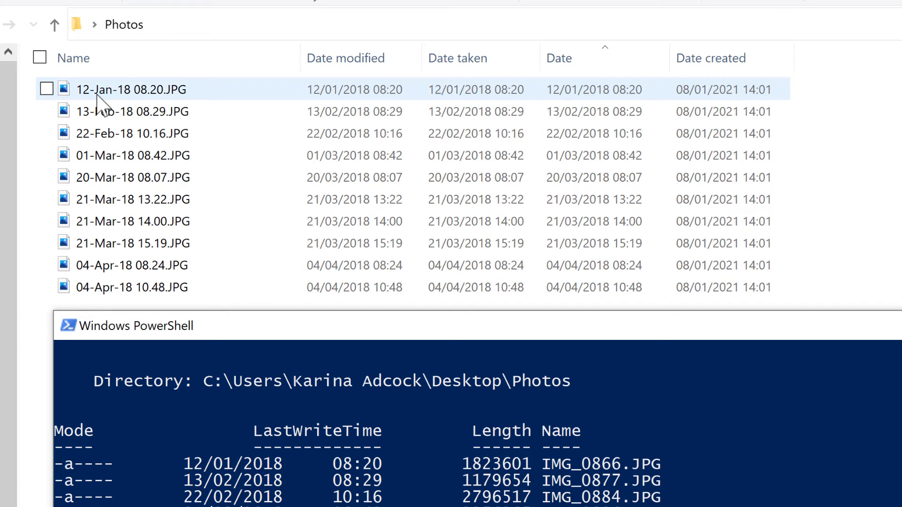
mouse_move(109, 107)
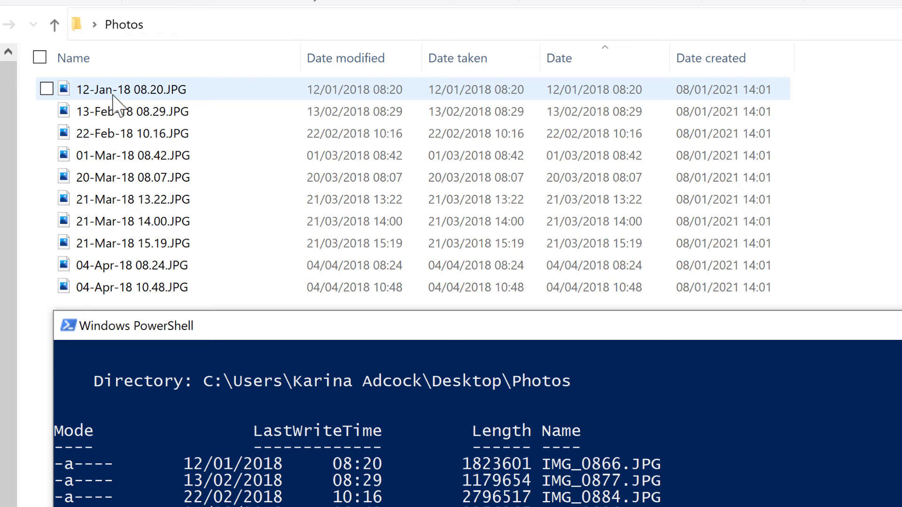
mouse_move(126, 107)
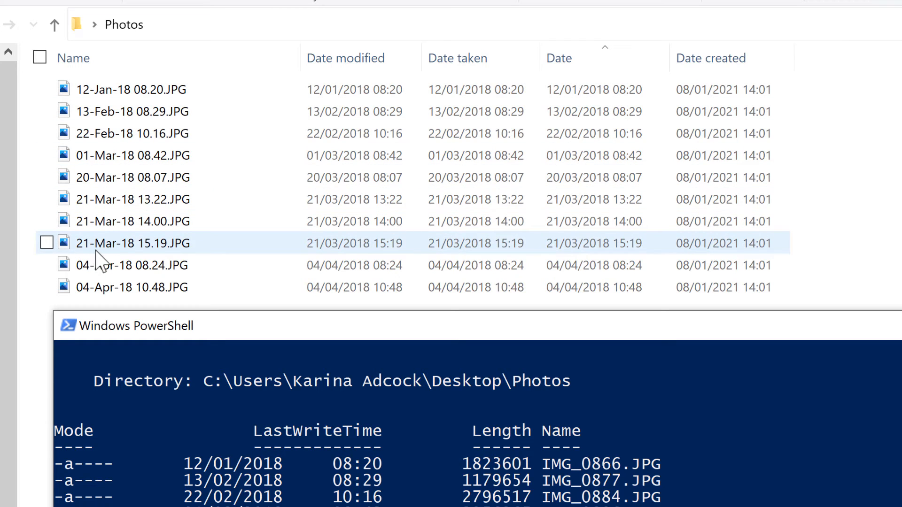
mouse_move(153, 256)
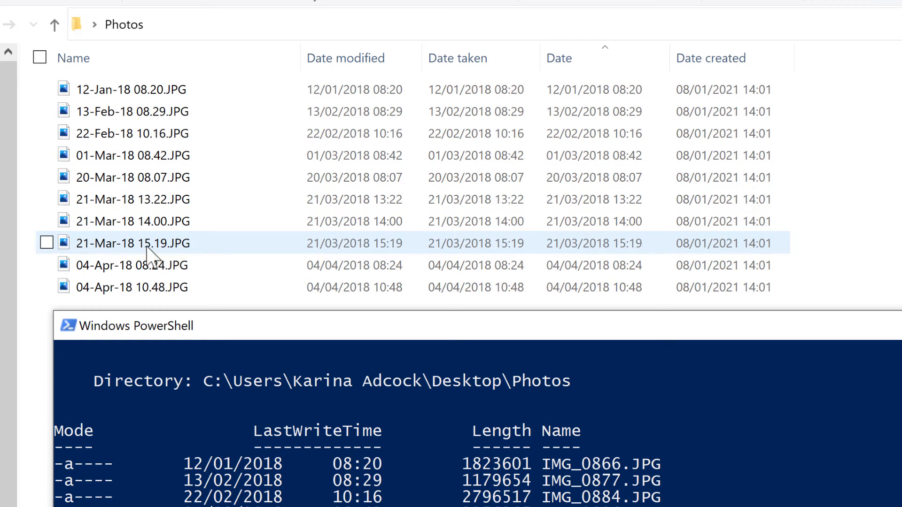
mouse_move(171, 264)
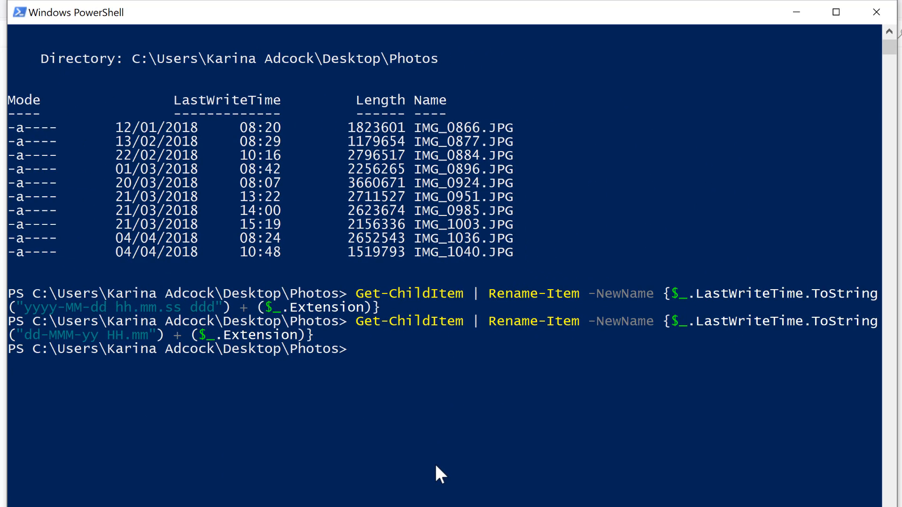
Recall the command, add a "Christmas " + prefix and change the time to HH.mm.
key("Up")
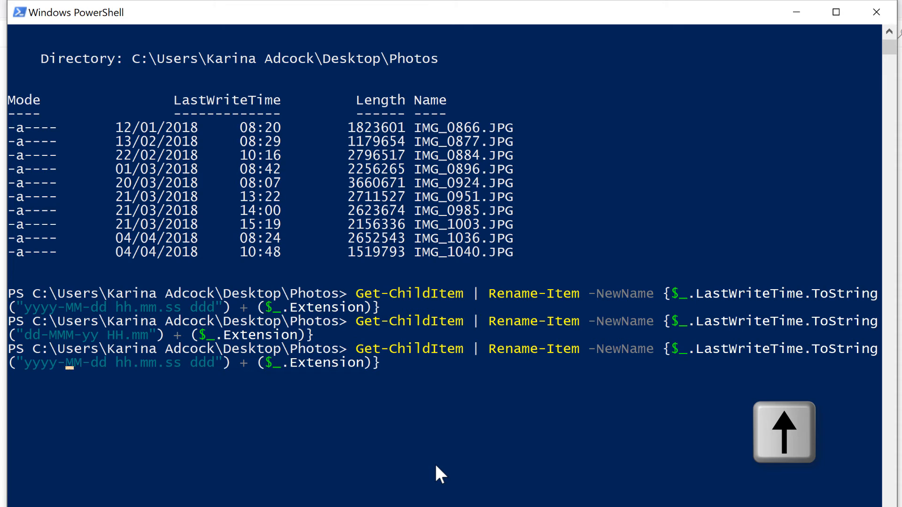
left_click(783, 432)
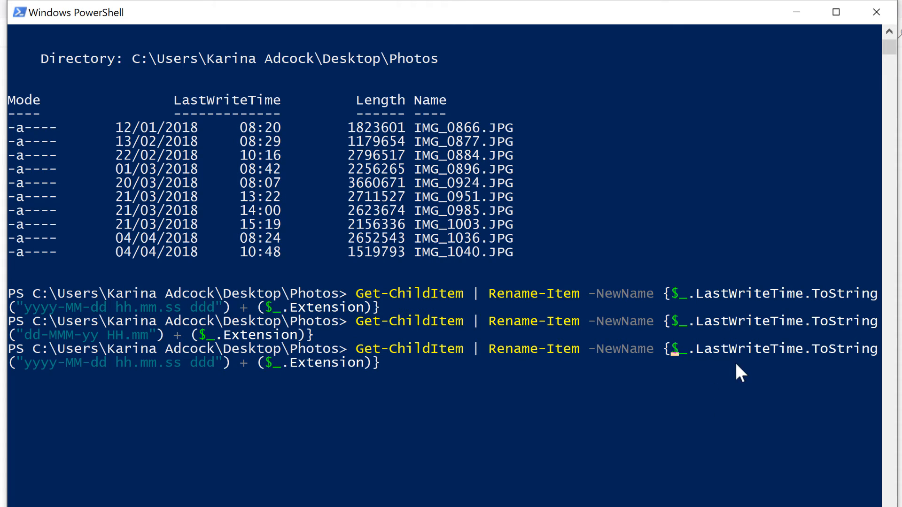
mouse_move(772, 386)
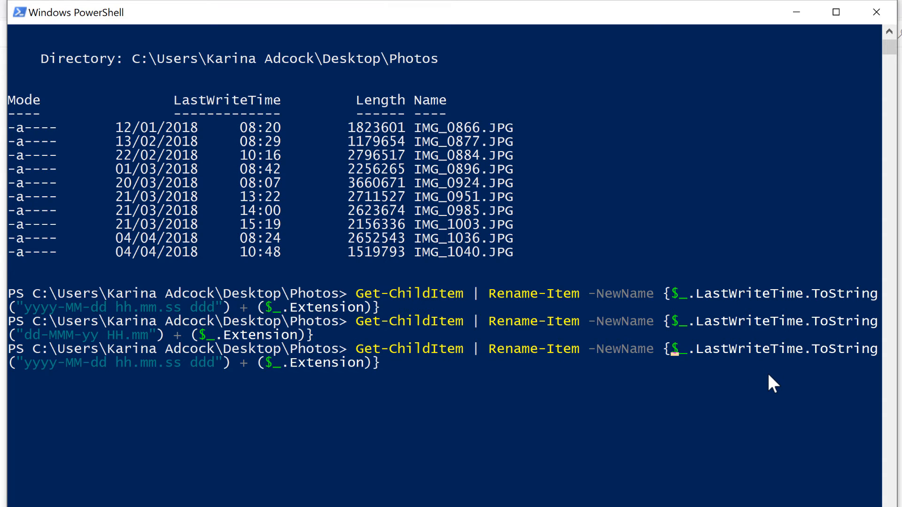
type("\"\"")
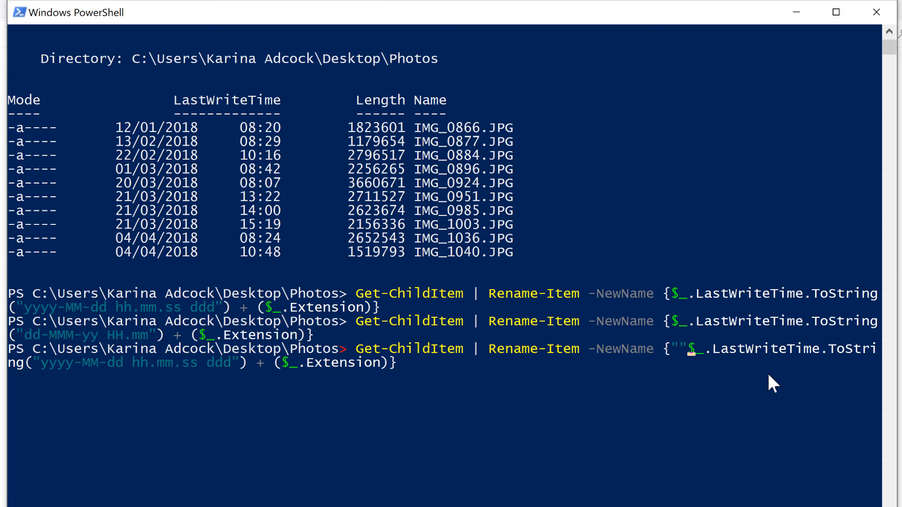
type("Chri")
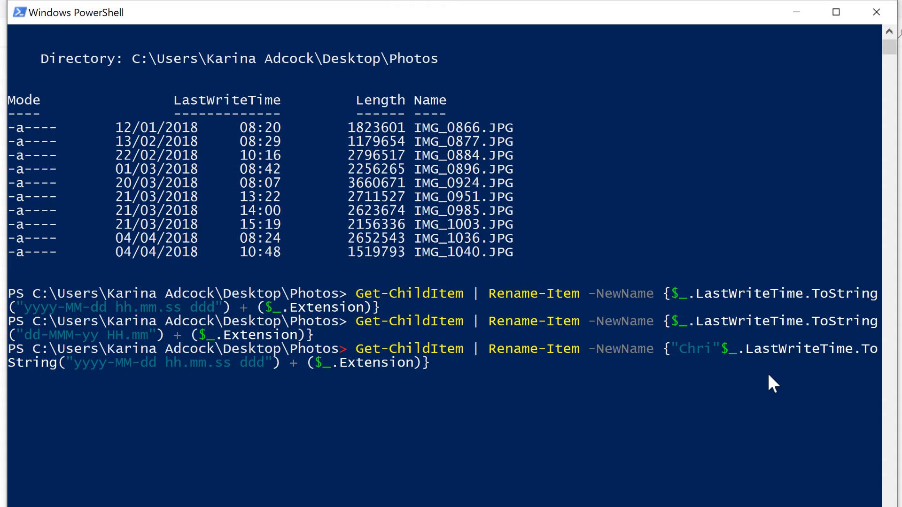
type("stmas")
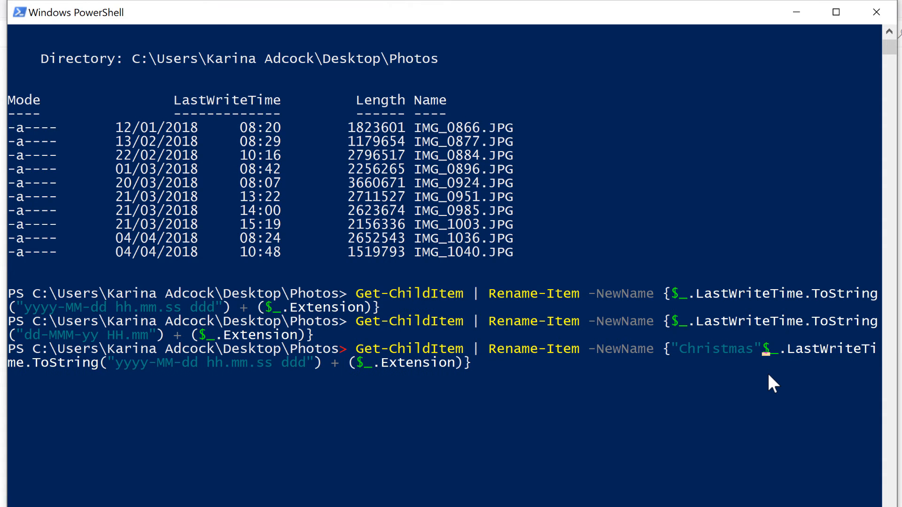
type("+")
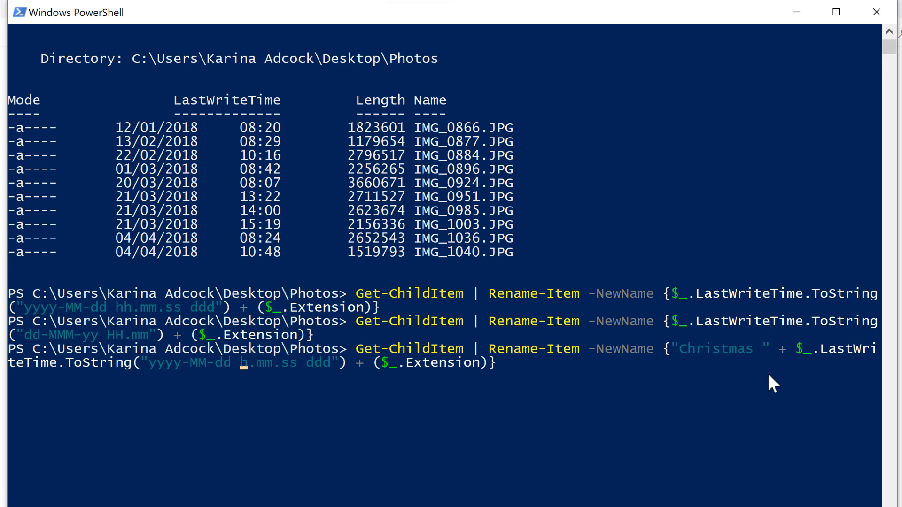
type("HH")
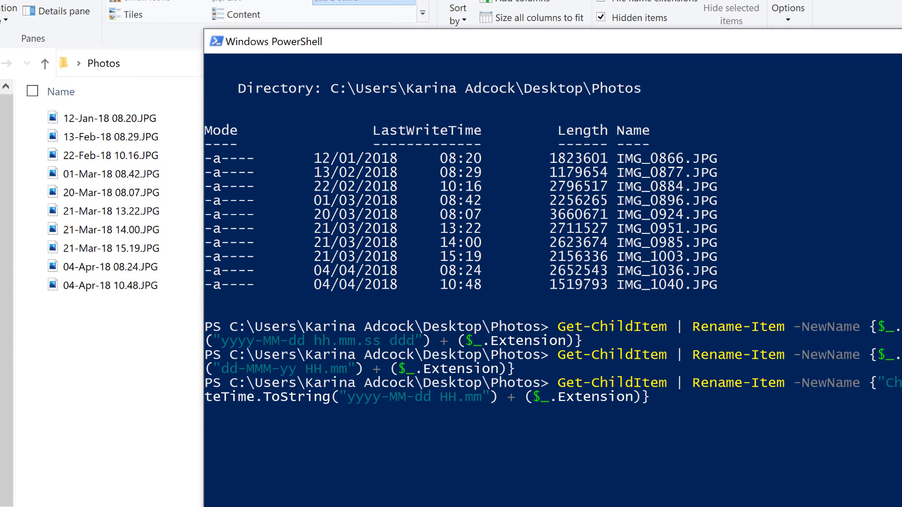
Run the Christmas rename, then rerun with a "-Holiday" suffix, giving '2018-03-21 13.22-Holiday.JPG'.
key("Return")
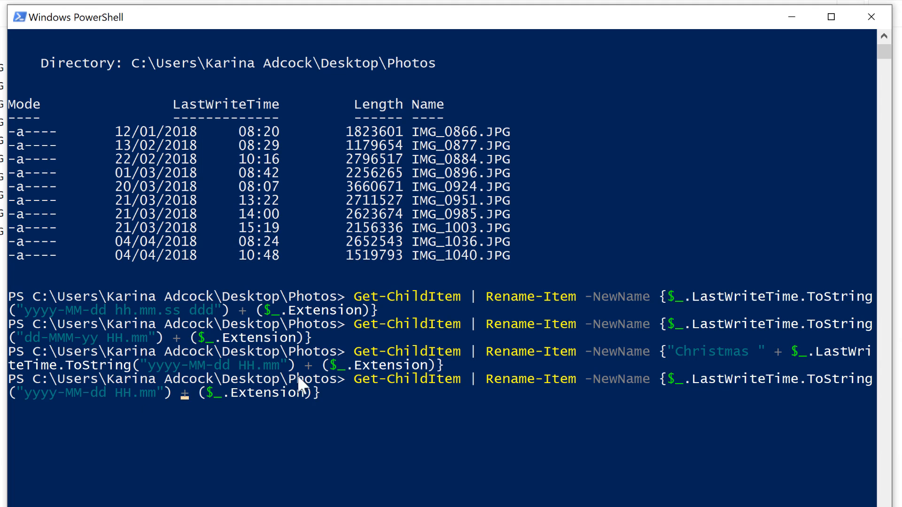
mouse_move(297, 454)
type("+")
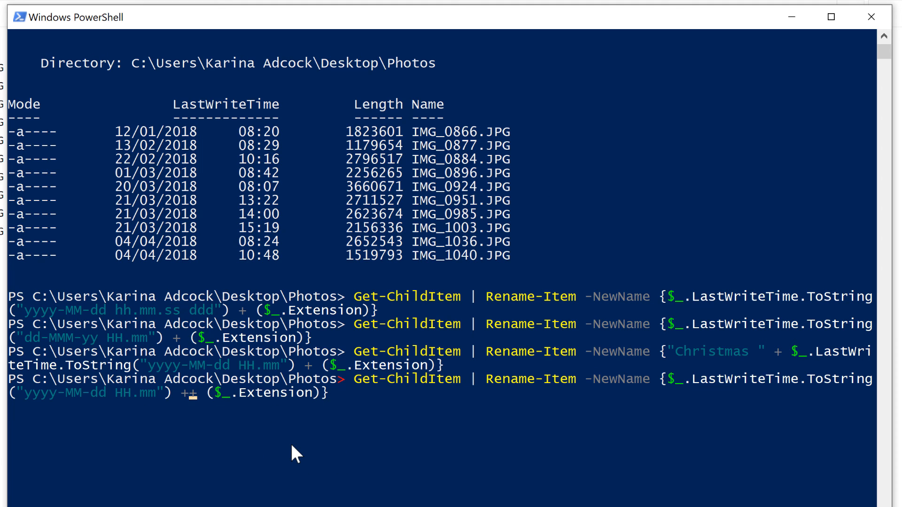
type("\"\"")
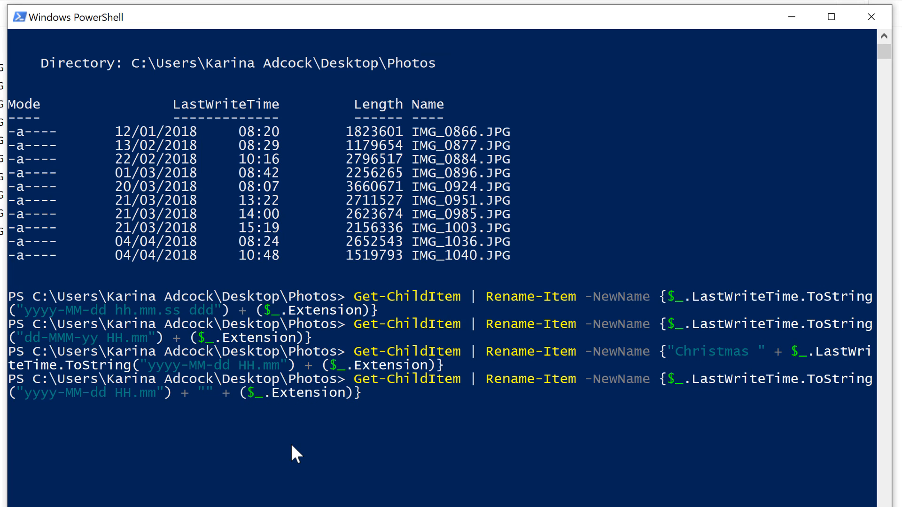
type("-Holid")
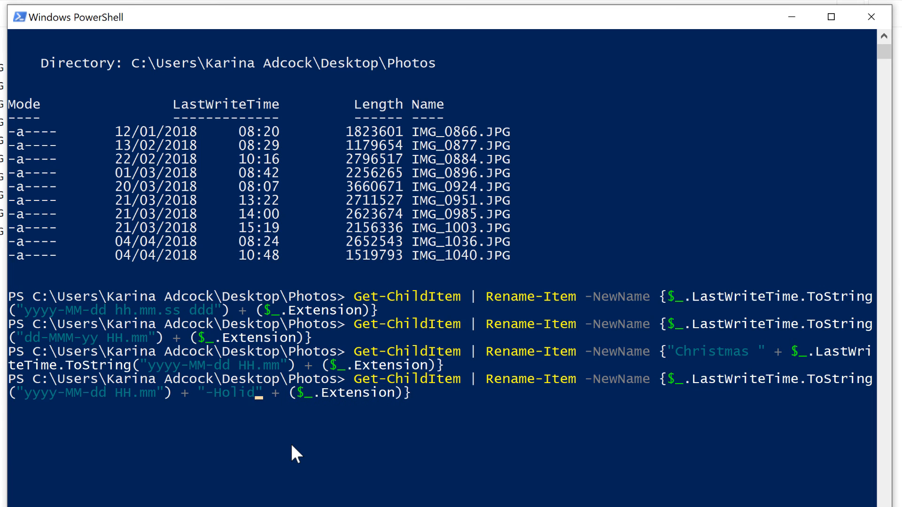
key("Return")
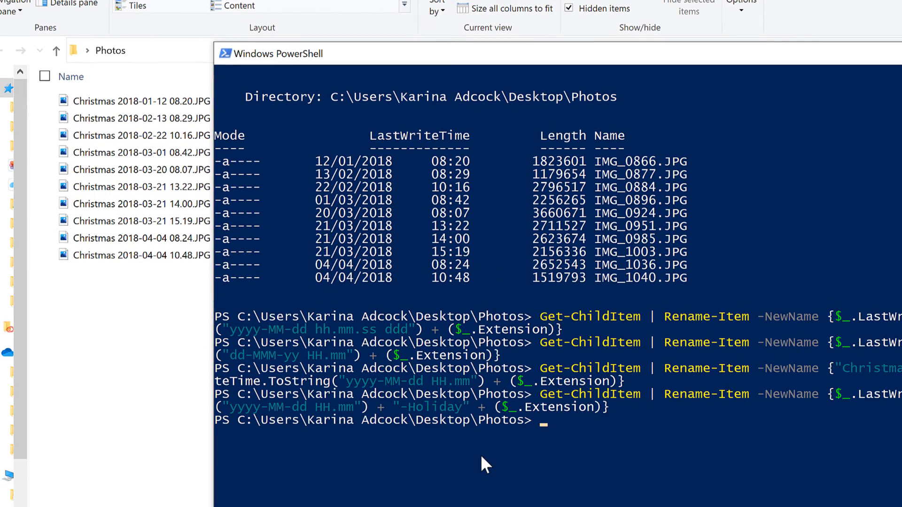
key("Return")
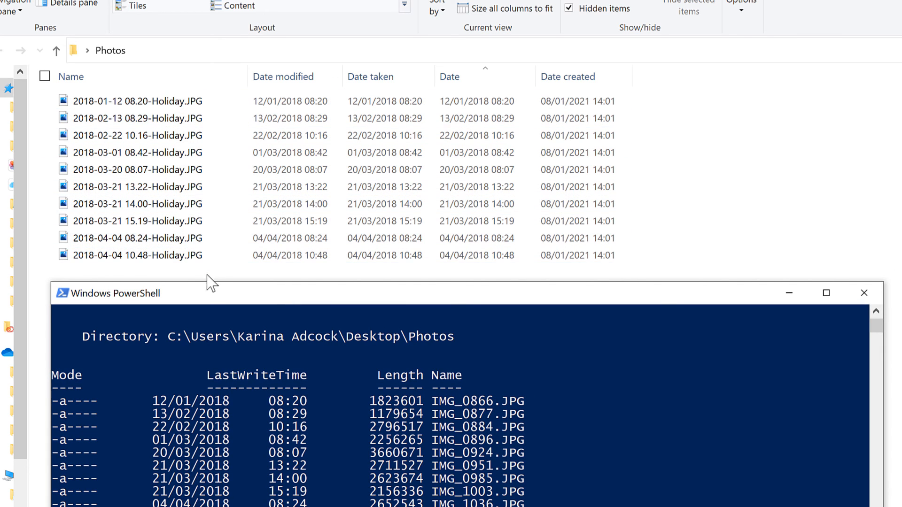
Scroll to review the final '-Holiday' names such as '2018-01-12 08.20-Holiday.JPG'.
scroll("down", 3)
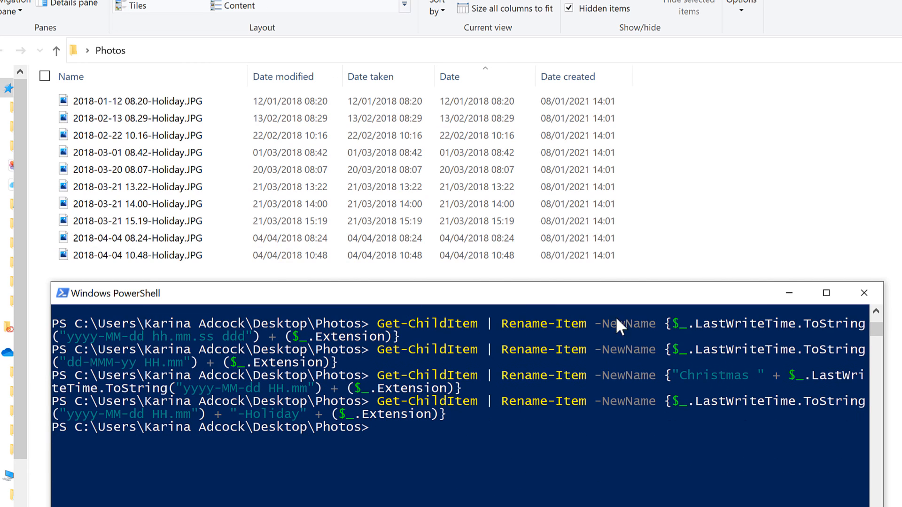
mouse_move(690, 231)
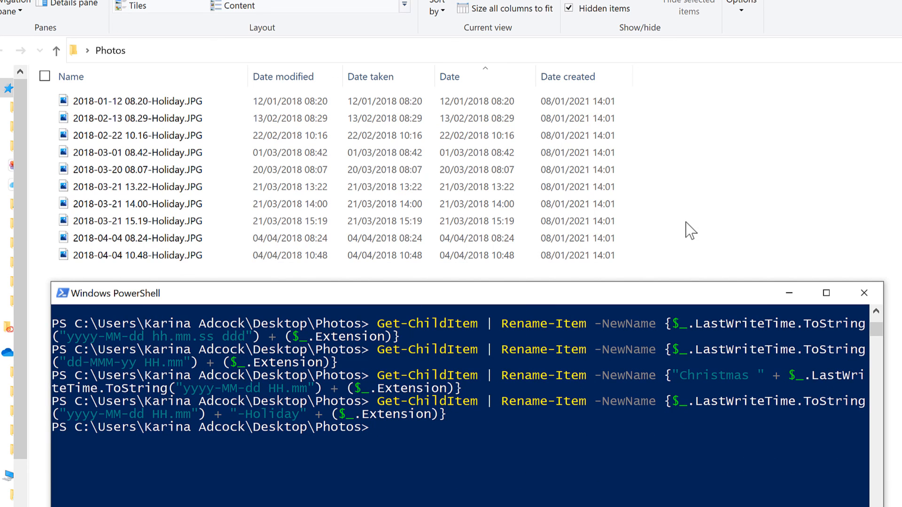